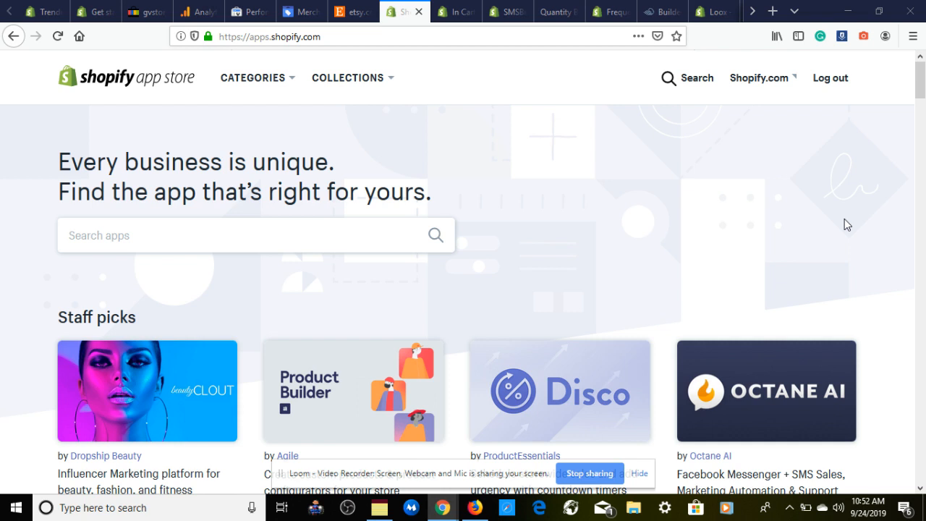
mouse_move(347, 241)
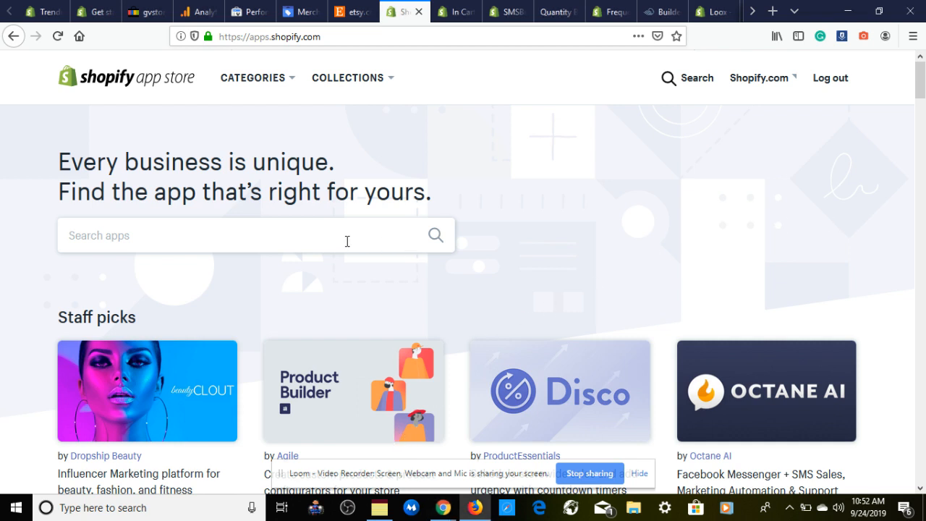
Step: Search the app store for mailchimp to list its 213 matching apps
text(mailchimp)
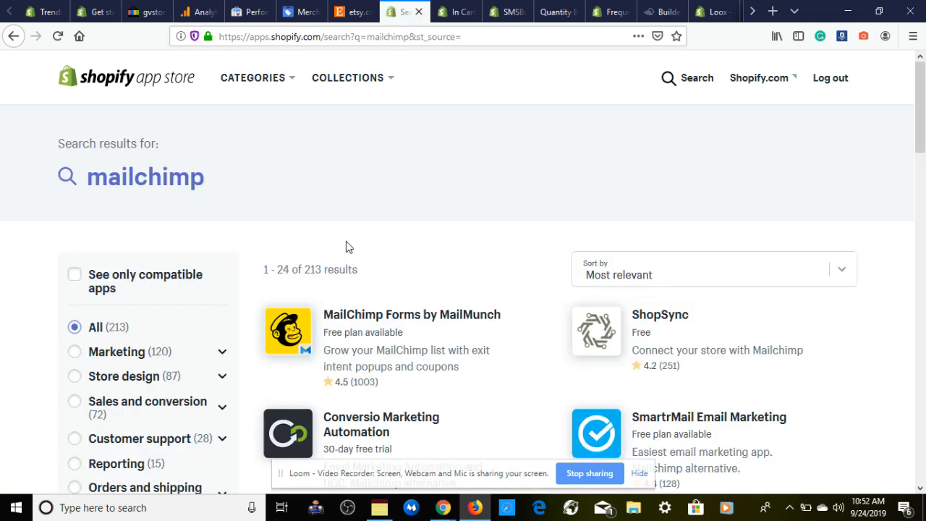
mouse_move(457, 307)
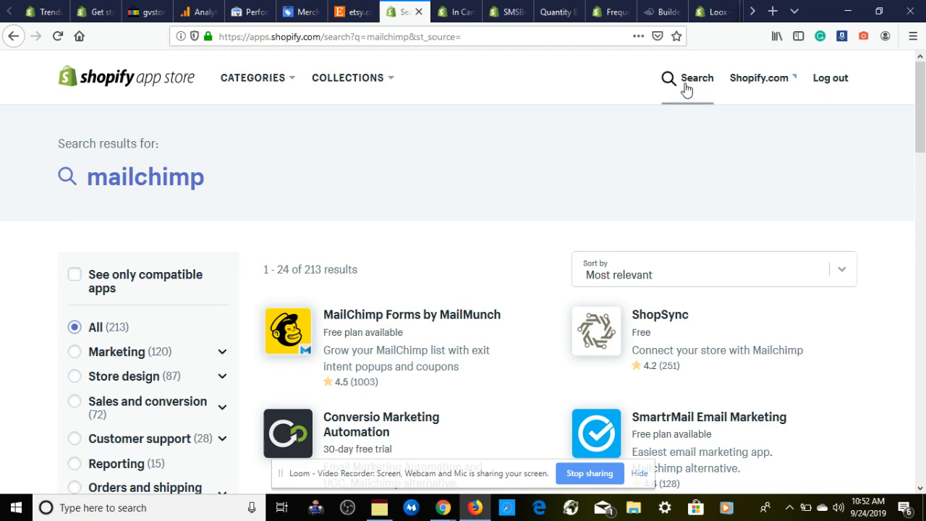
Step: Search for klavio instead, returning 5 apps led by Klaviyo: Marketing Automation
click(694, 78)
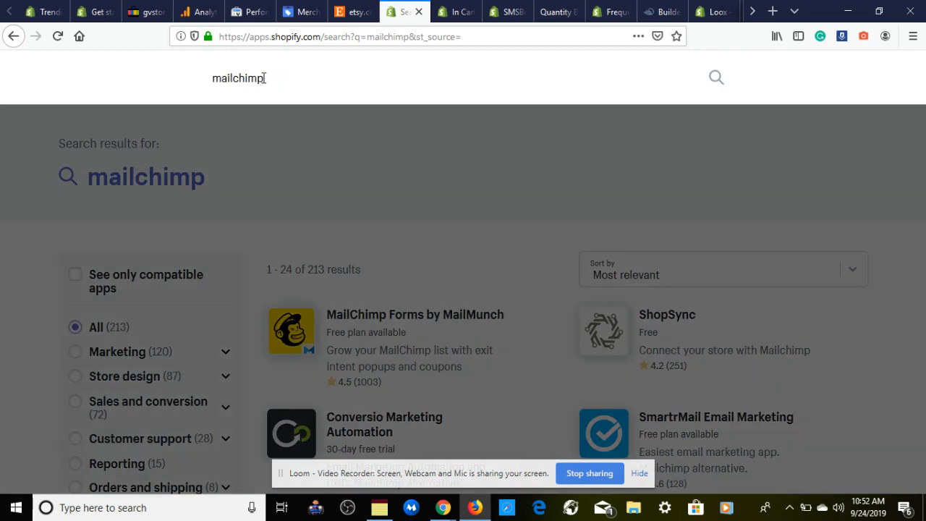
text(klavio)
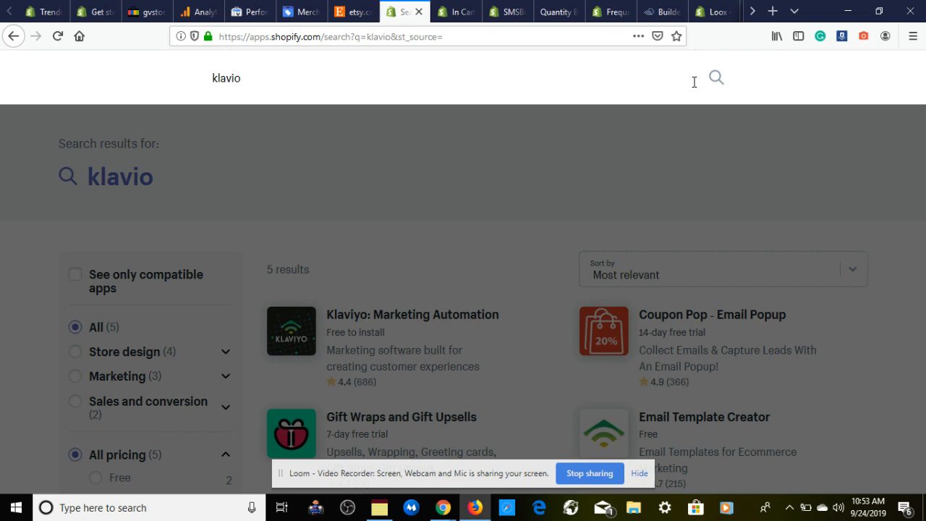
click(226, 78)
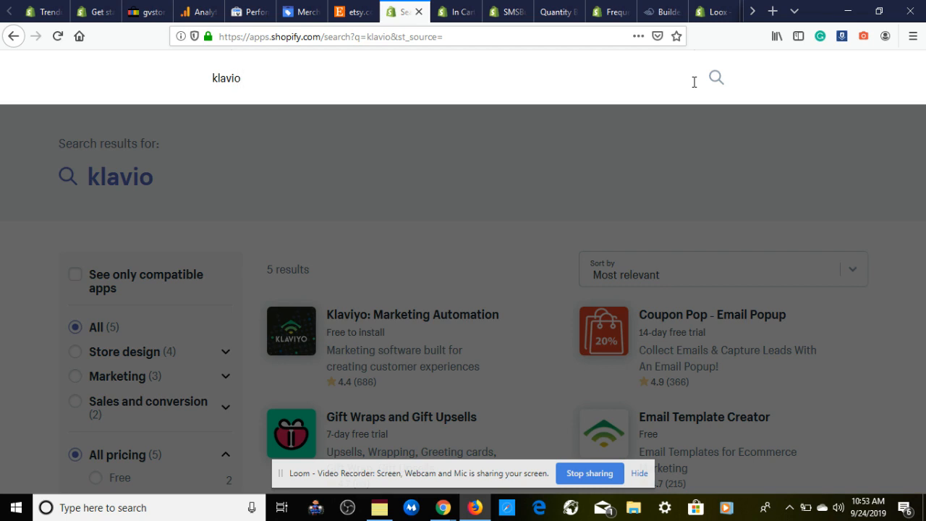
mouse_move(553, 58)
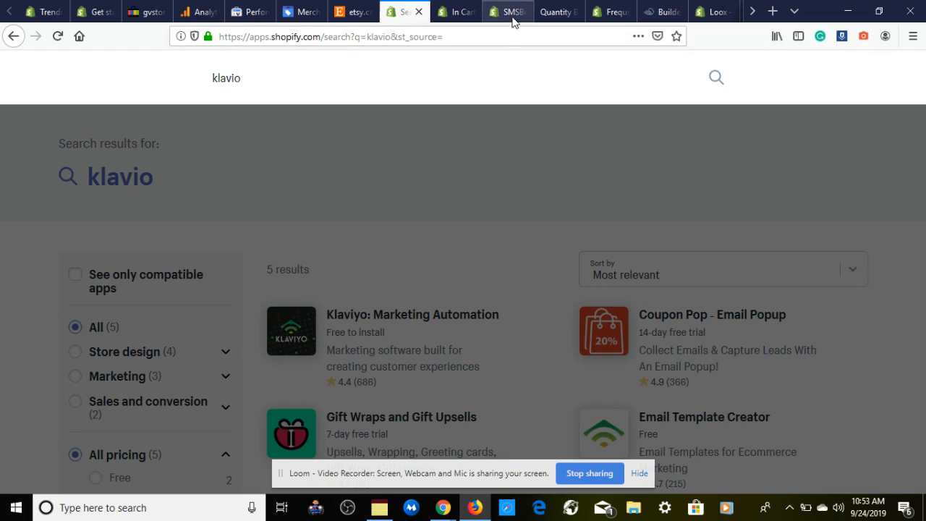
Step: Switch to the SMSBump SMS + MMS Marketing listing and read its feature cards down to About SMSBump
click(507, 12)
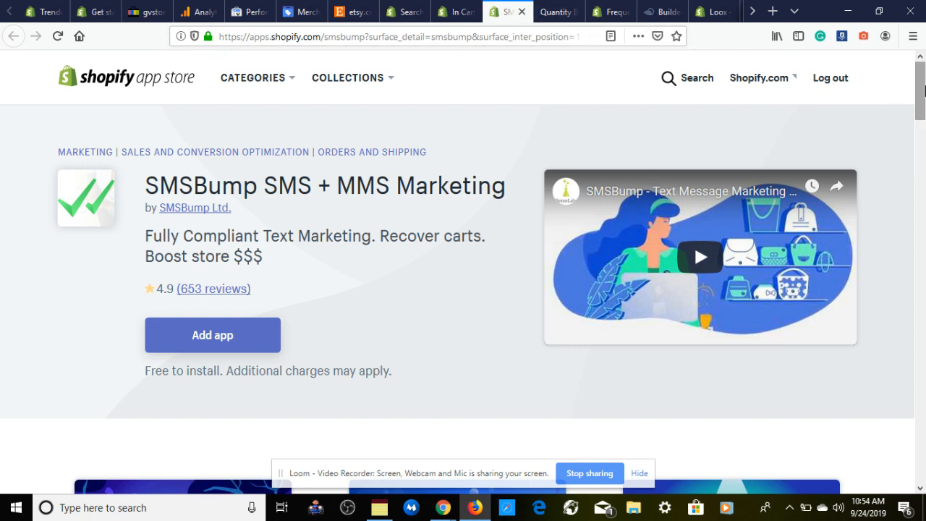
scroll(down, 3)
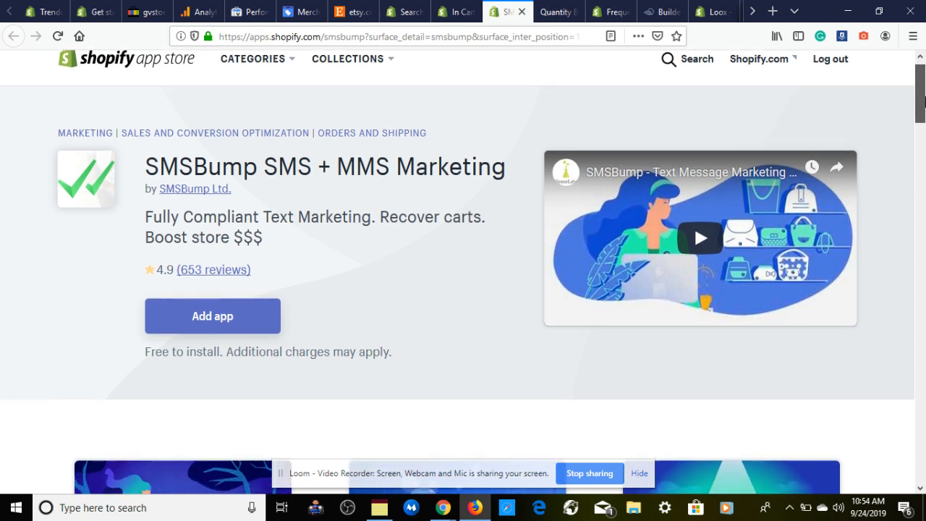
scroll(down, 3)
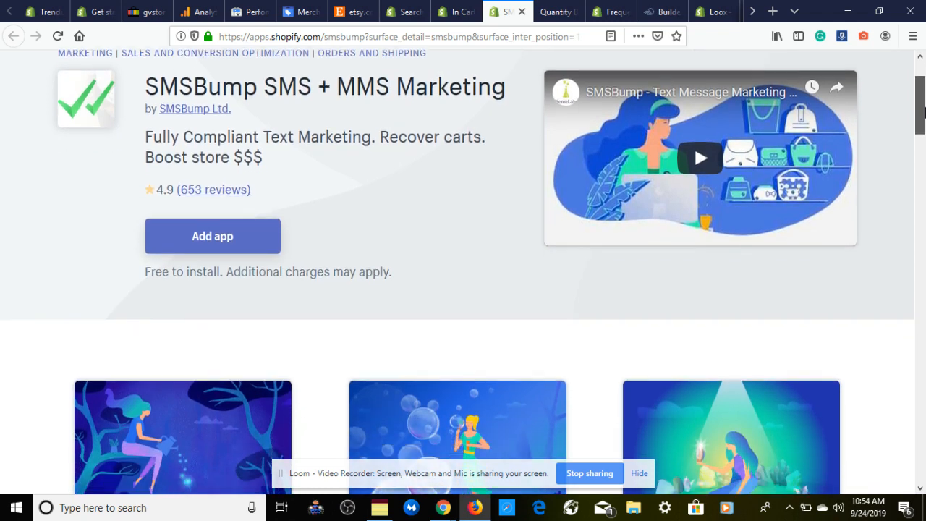
scroll(down, 3)
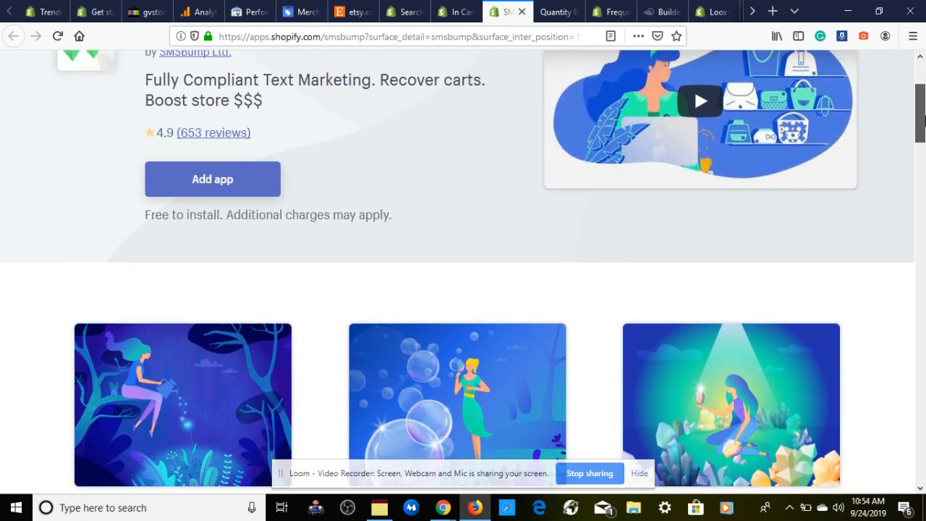
scroll(down, 3)
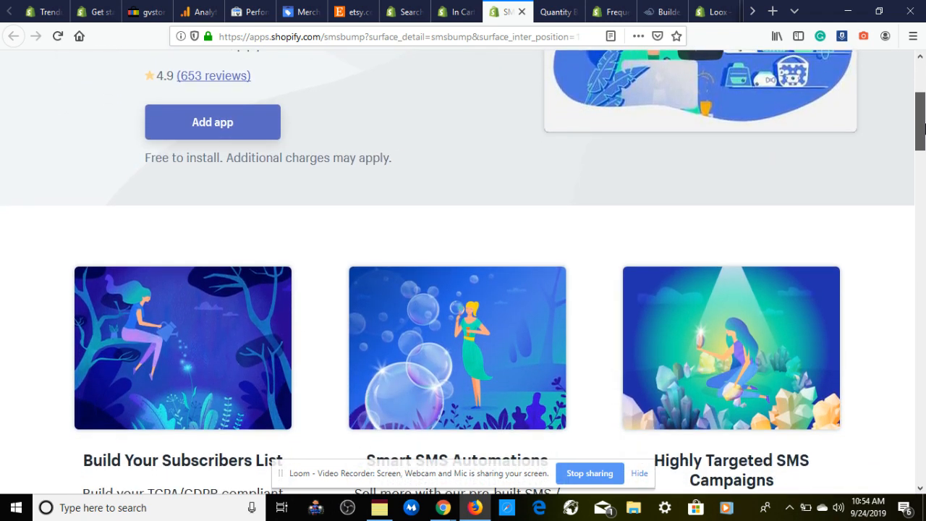
scroll(down, 3)
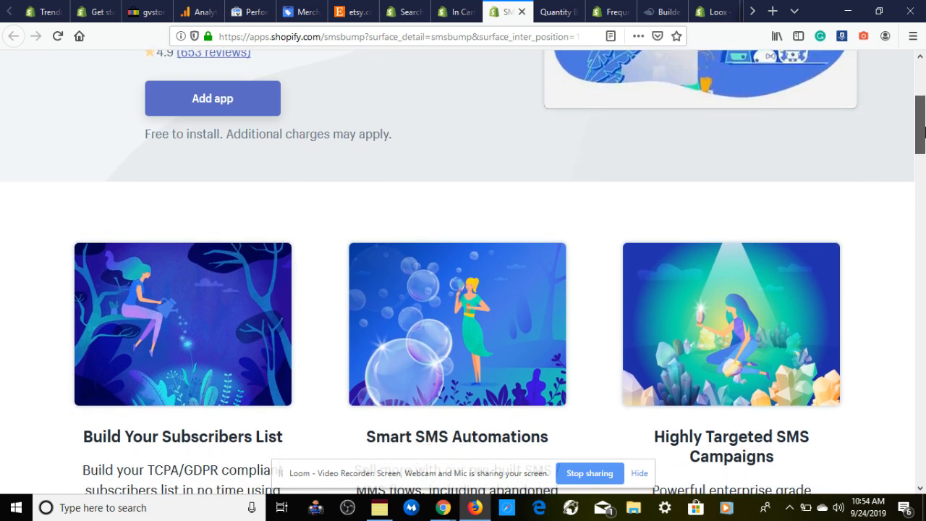
scroll(down, 3)
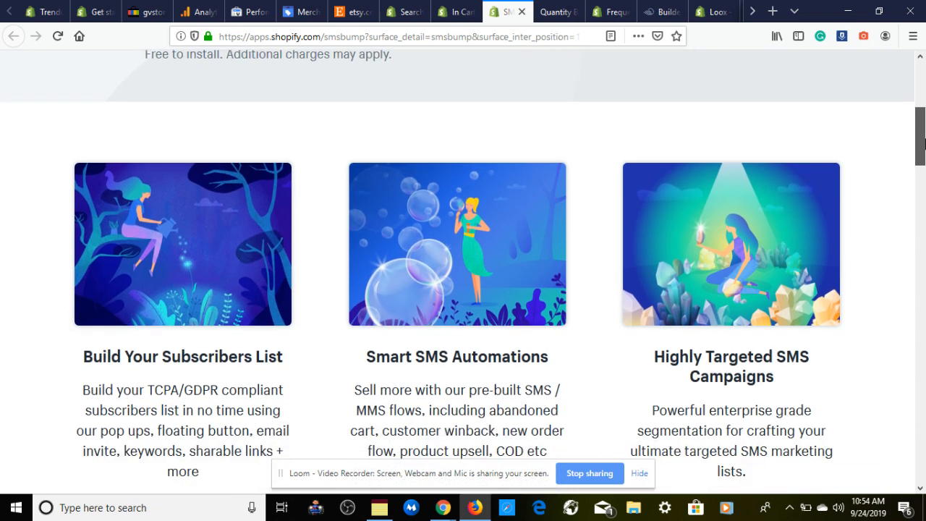
scroll(down, 3)
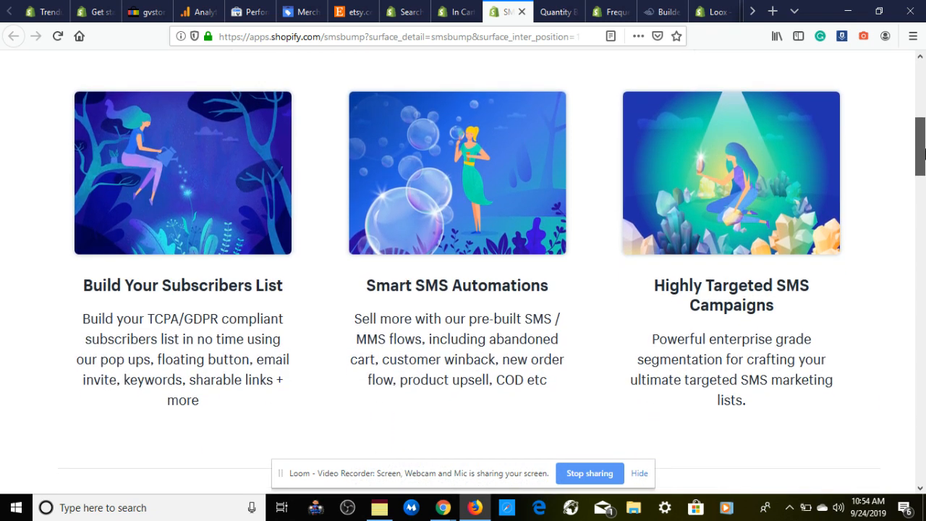
scroll(down, 3)
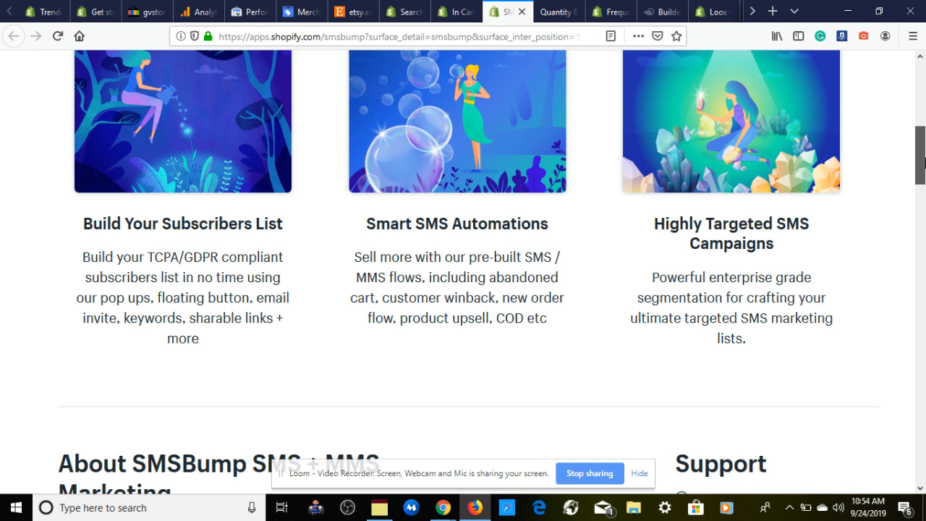
scroll(down, 3)
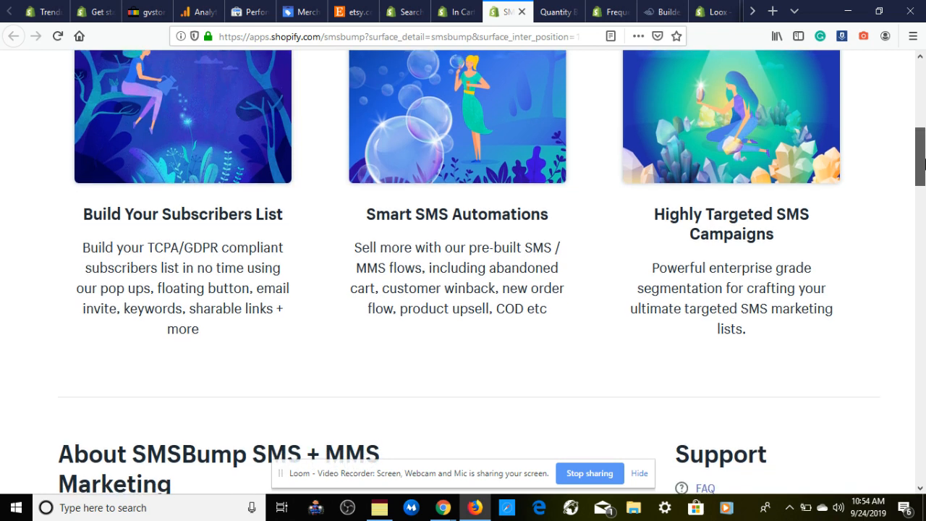
scroll(down, 3)
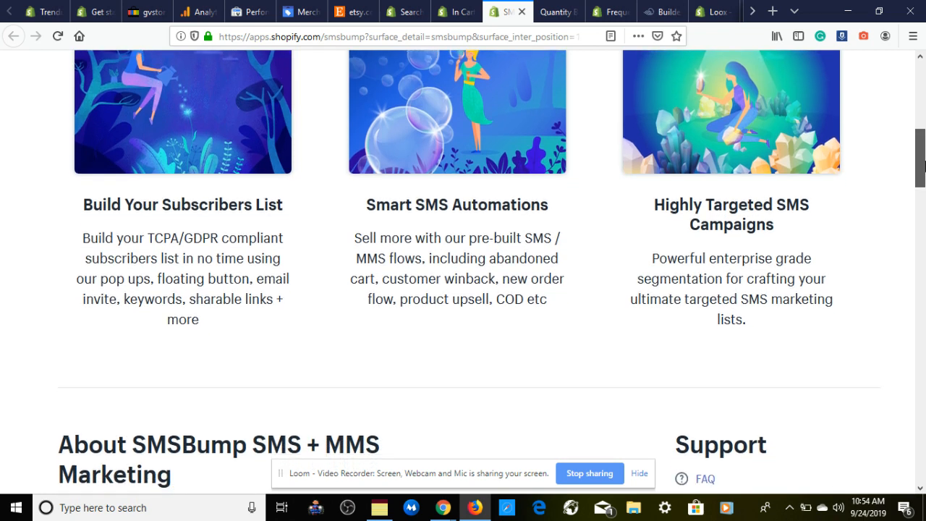
scroll(down, 3)
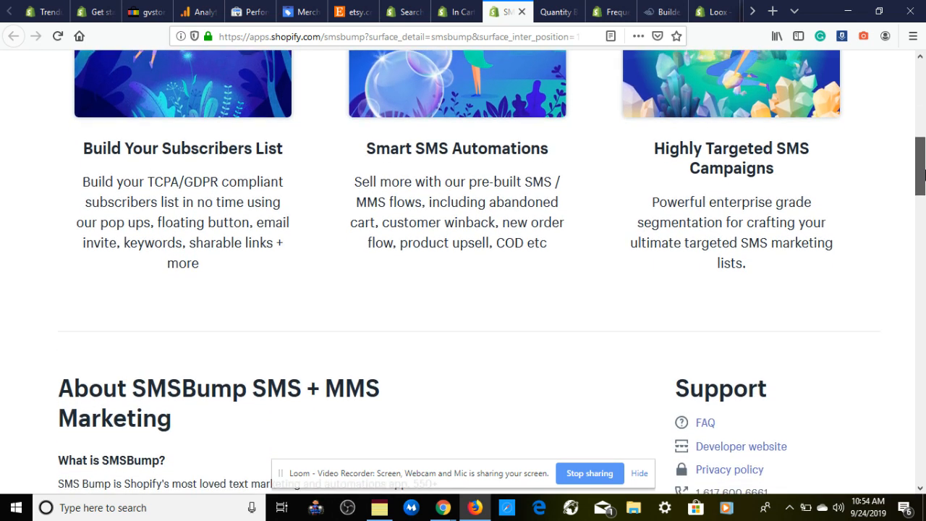
scroll(down, 3)
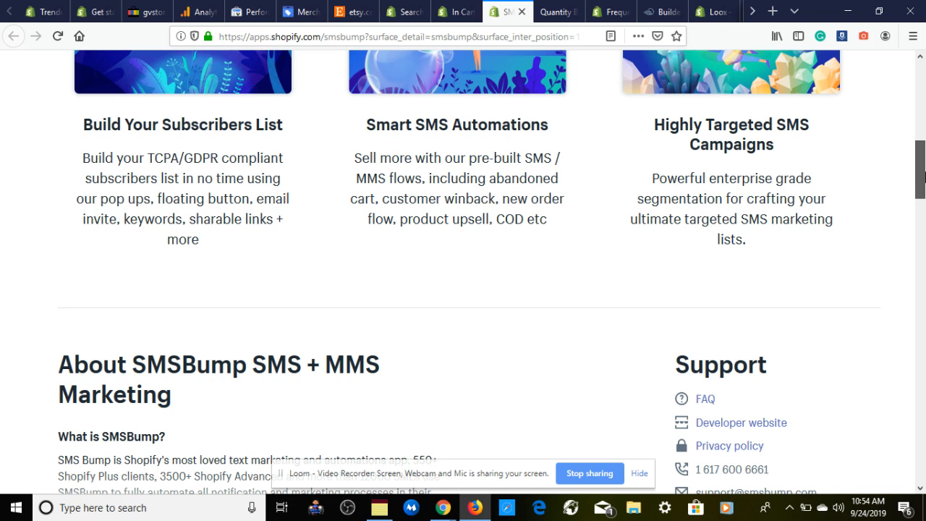
scroll(down, 3)
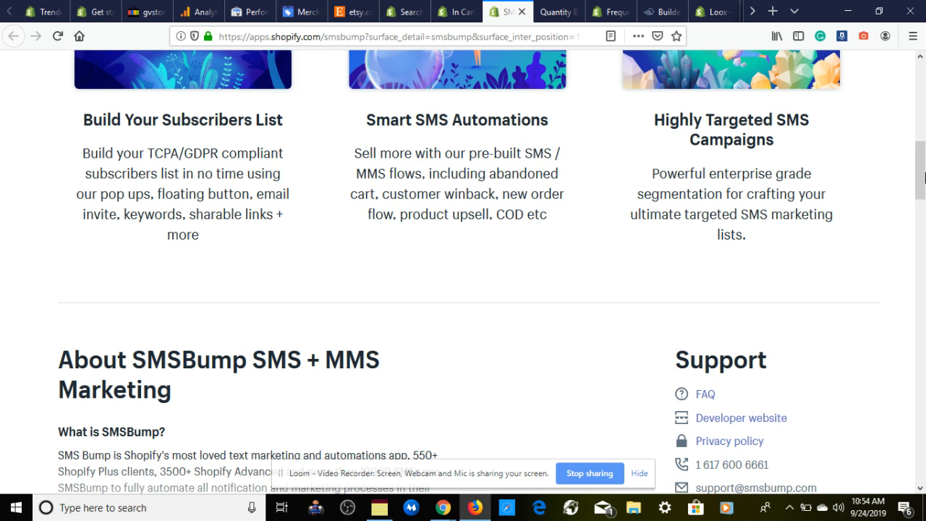
mouse_move(794, 67)
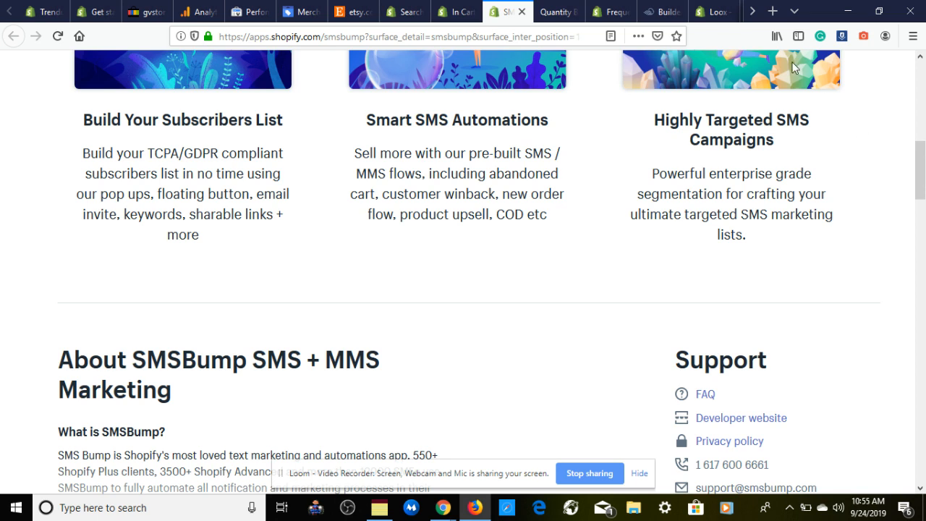
Step: Switch to the Quantity Breaks Now listing and read down through its feature highlights
click(559, 12)
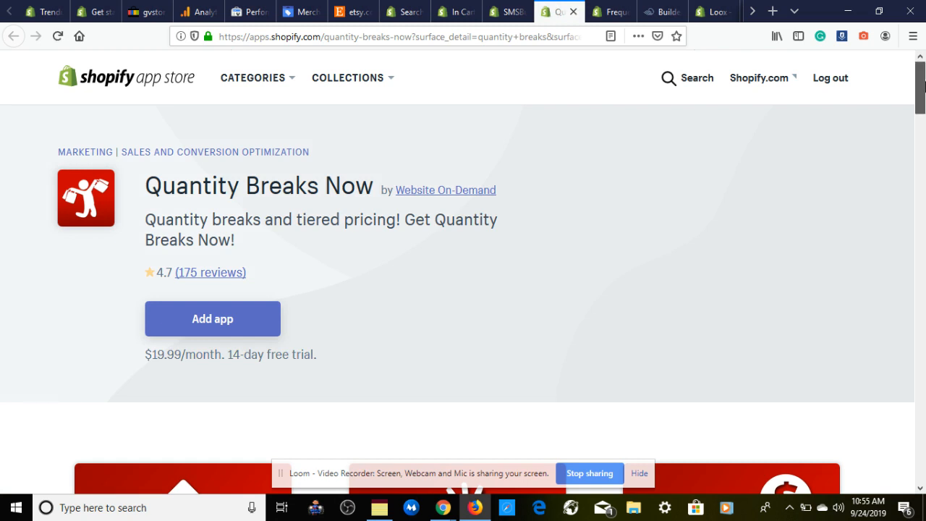
scroll(down, 3)
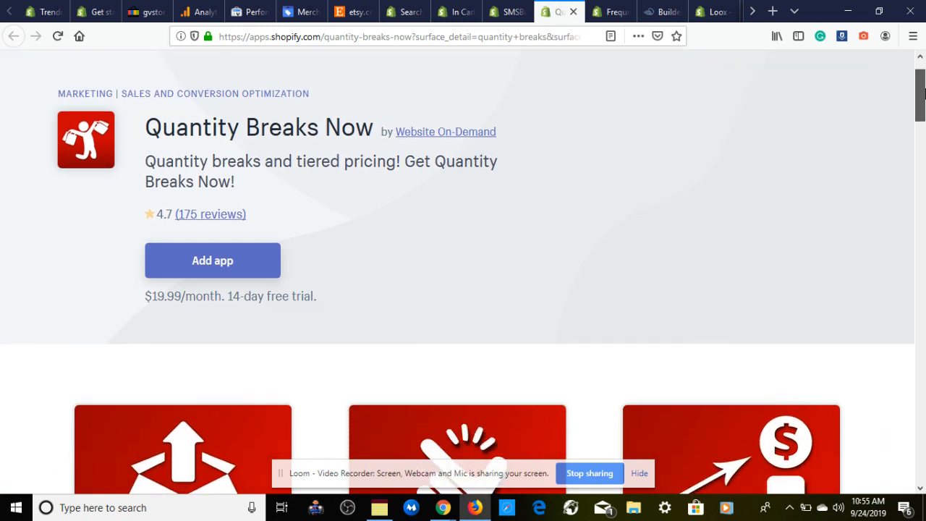
scroll(down, 3)
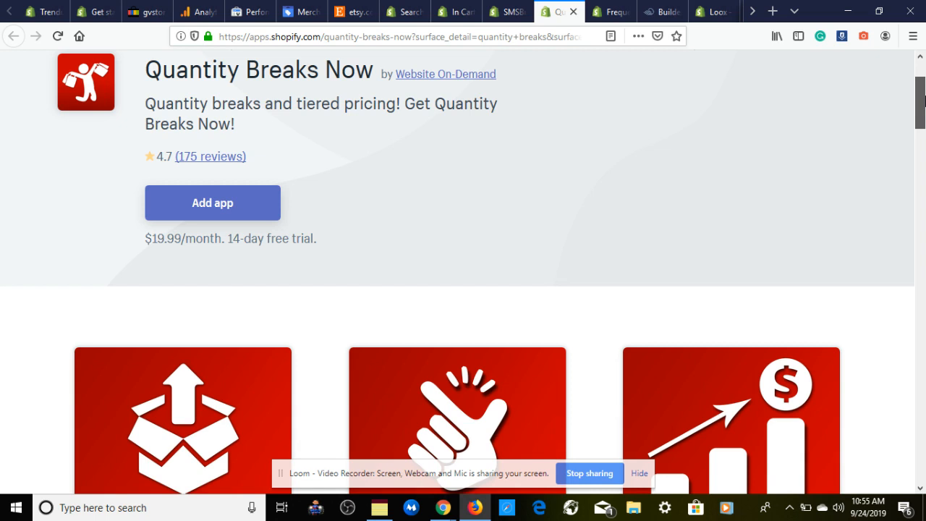
scroll(down, 3)
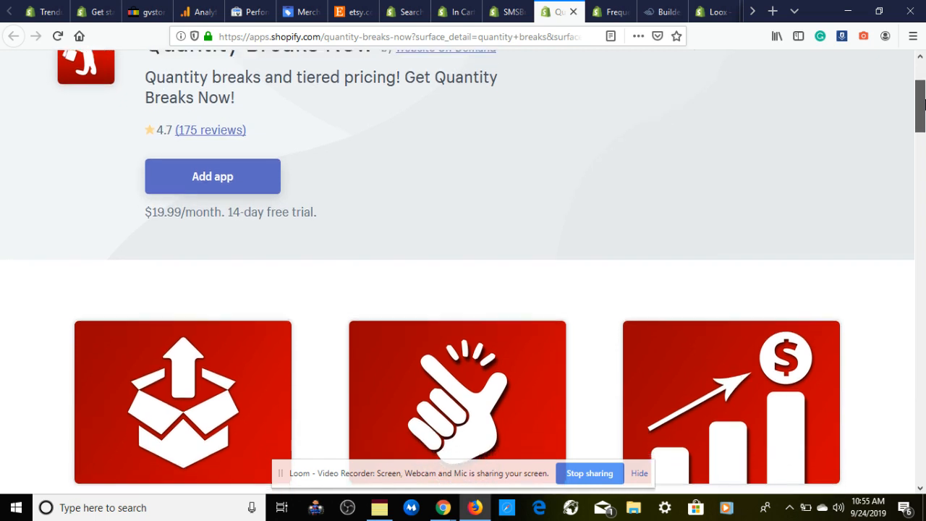
scroll(down, 3)
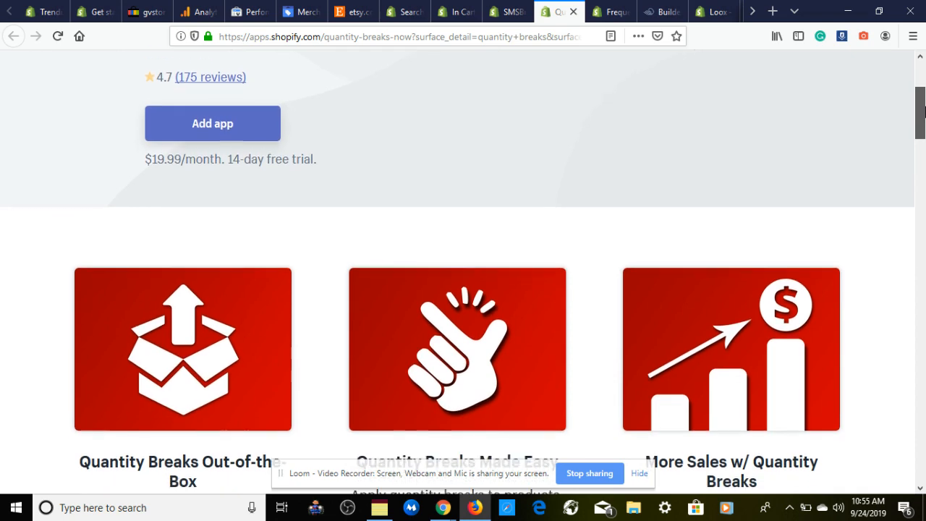
scroll(down, 3)
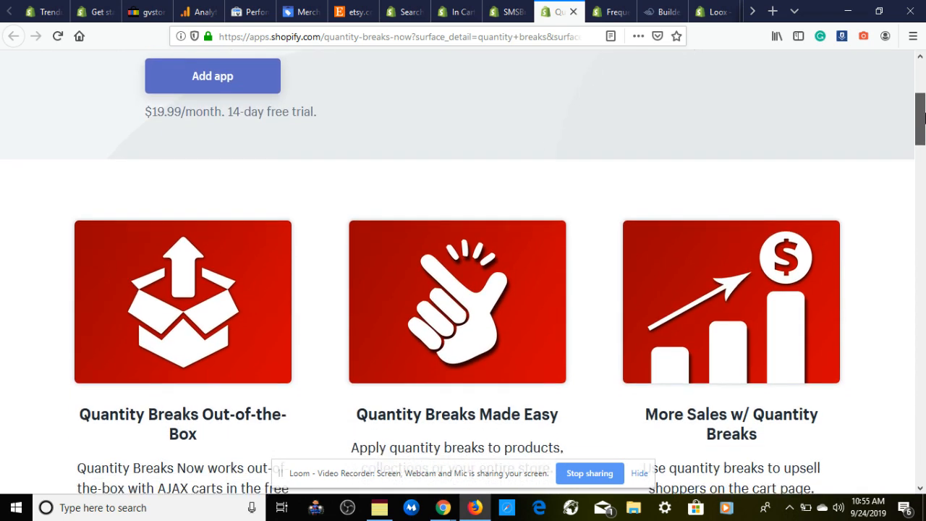
scroll(down, 3)
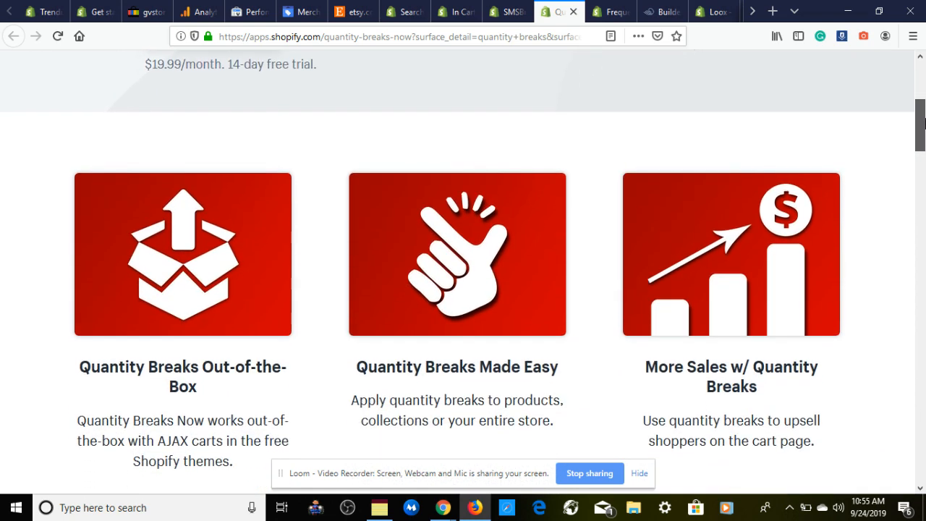
scroll(down, 3)
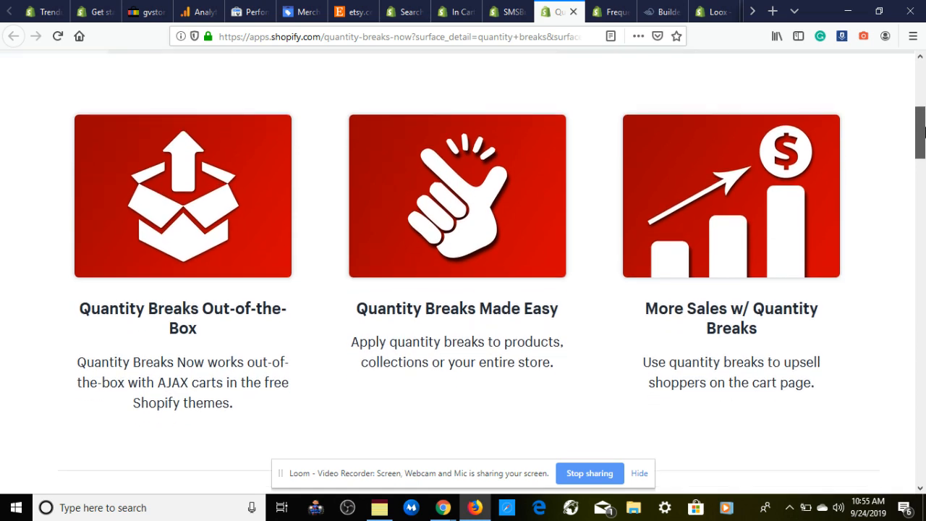
Step: Continue to the media gallery, then move on to Frequently Bought Together by Code Black Belt
scroll(down, 3)
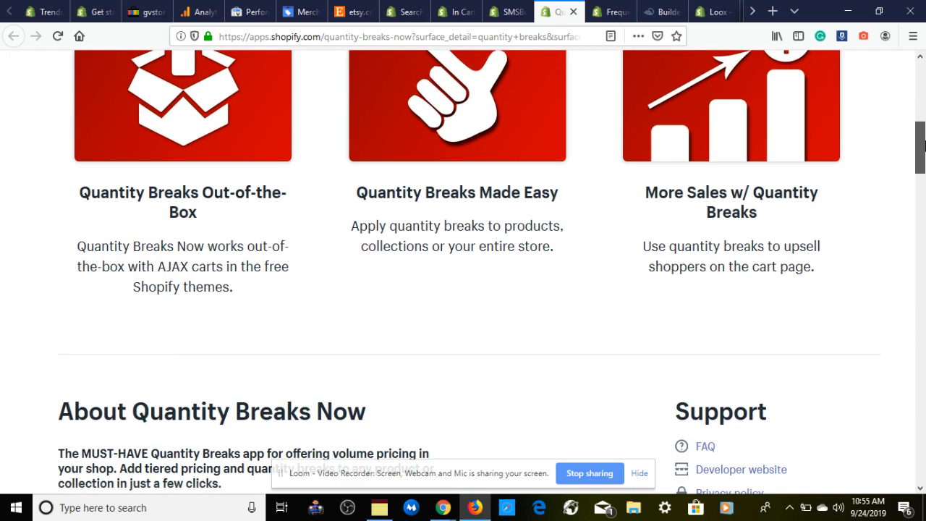
scroll(down, 3)
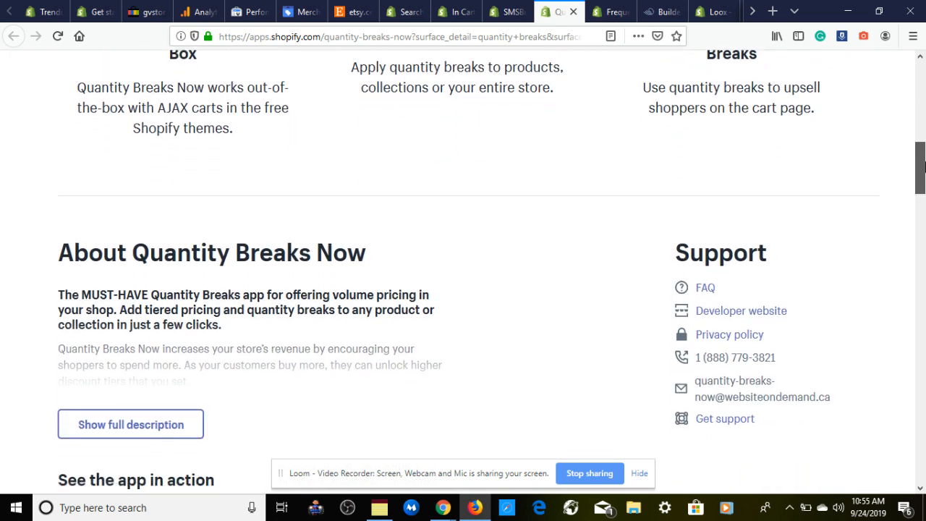
scroll(down, 3)
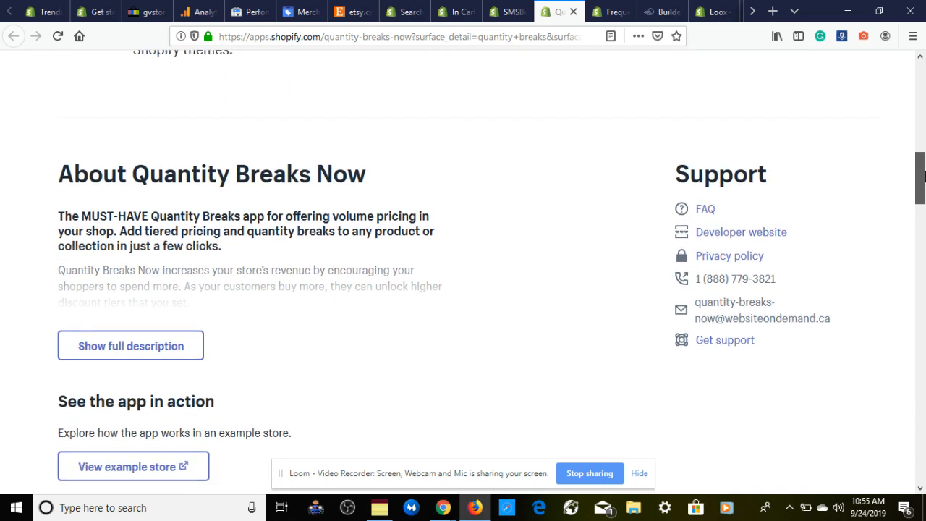
scroll(down, 3)
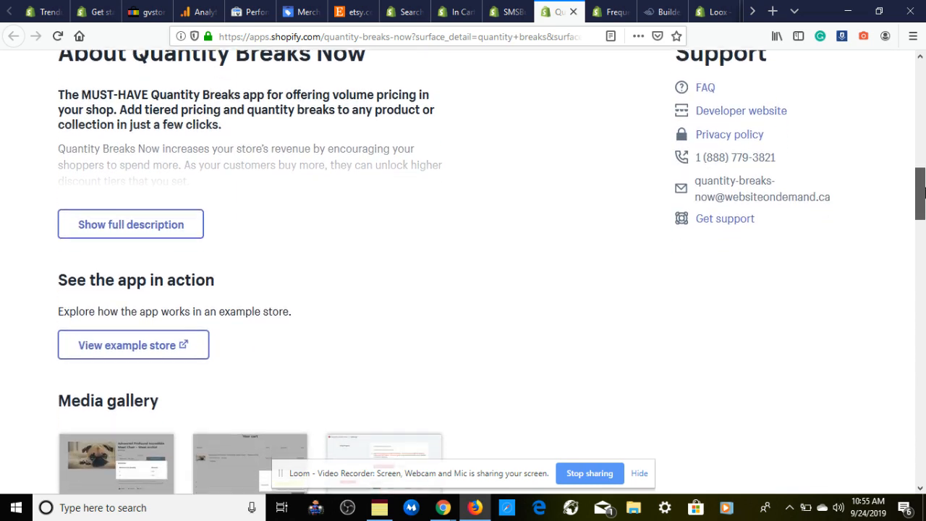
scroll(down, 3)
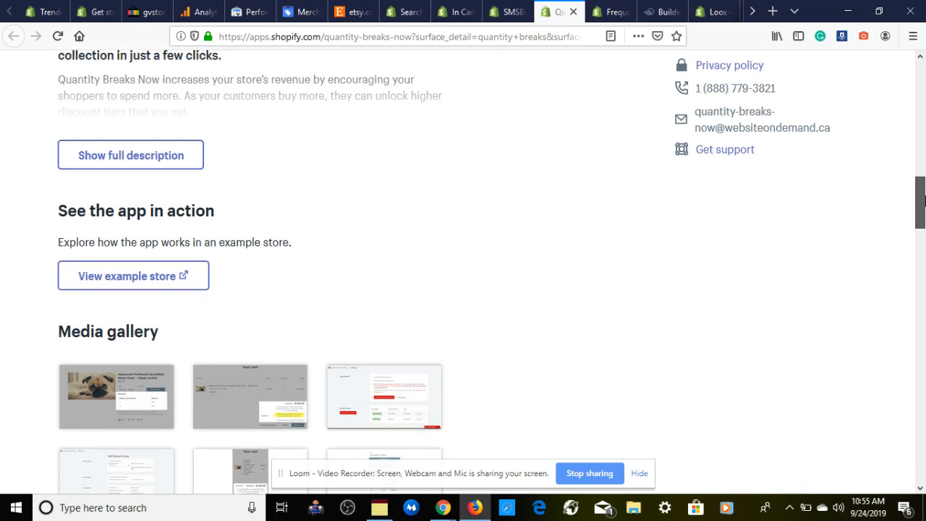
scroll(down, 3)
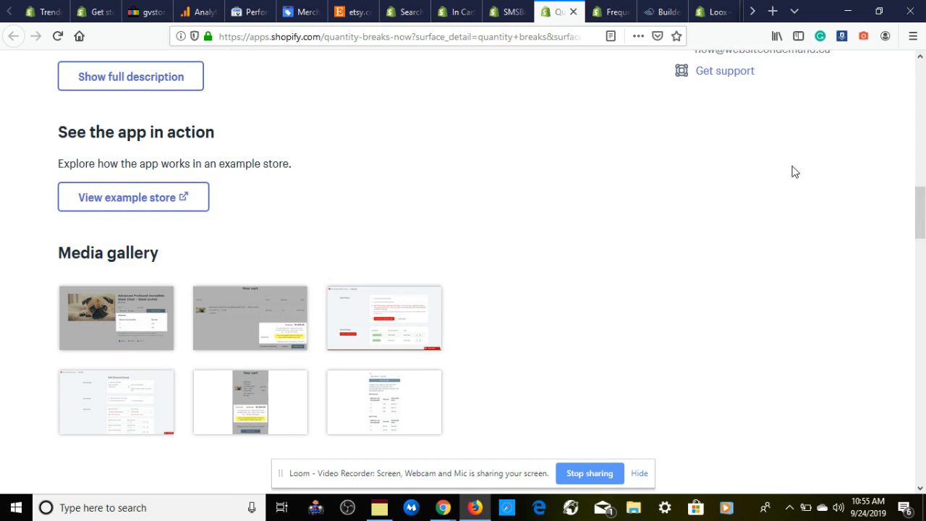
click(611, 11)
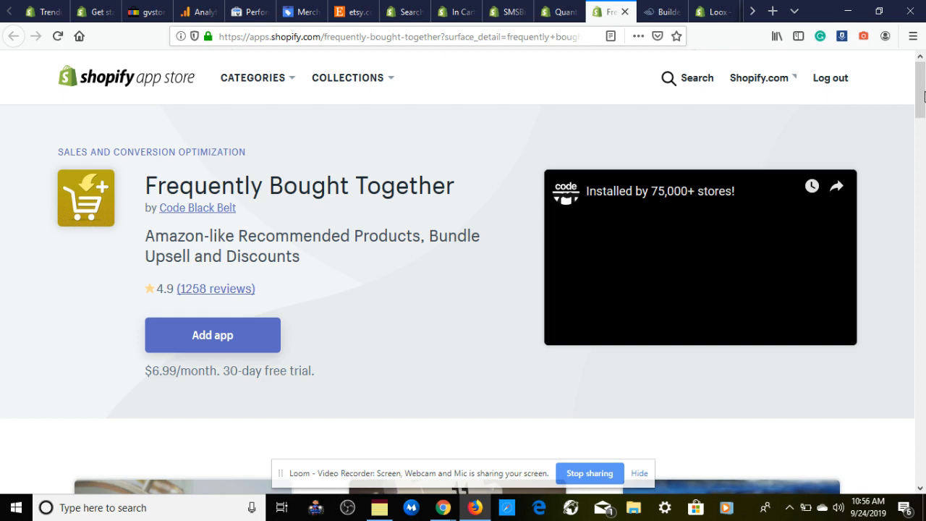
scroll(down, 3)
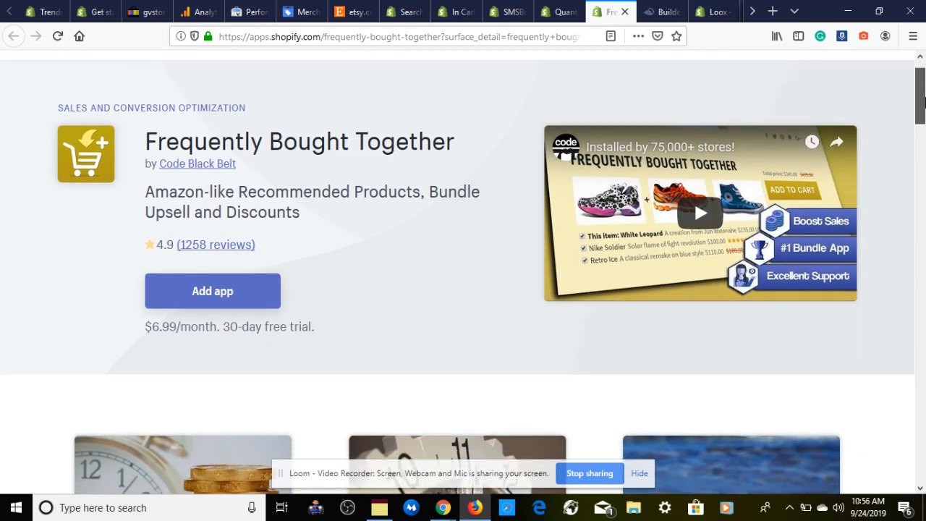
scroll(down, 3)
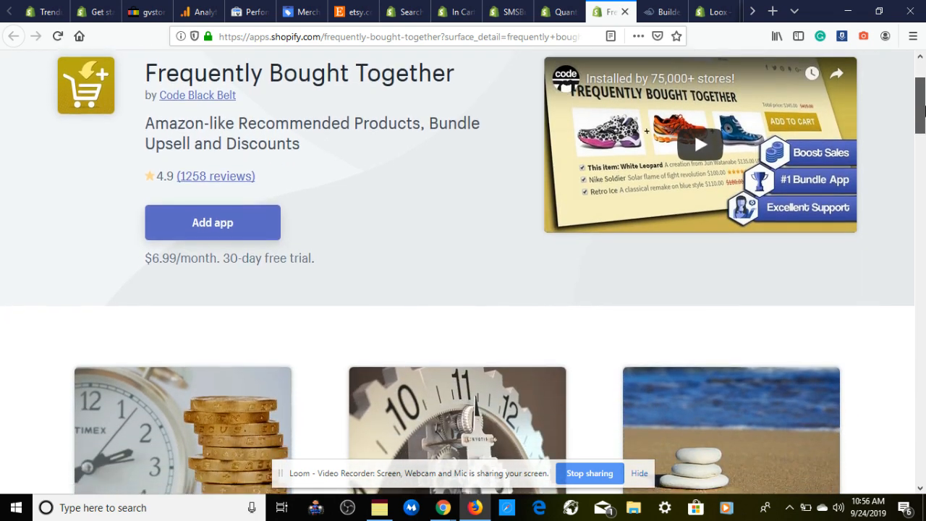
scroll(down, 3)
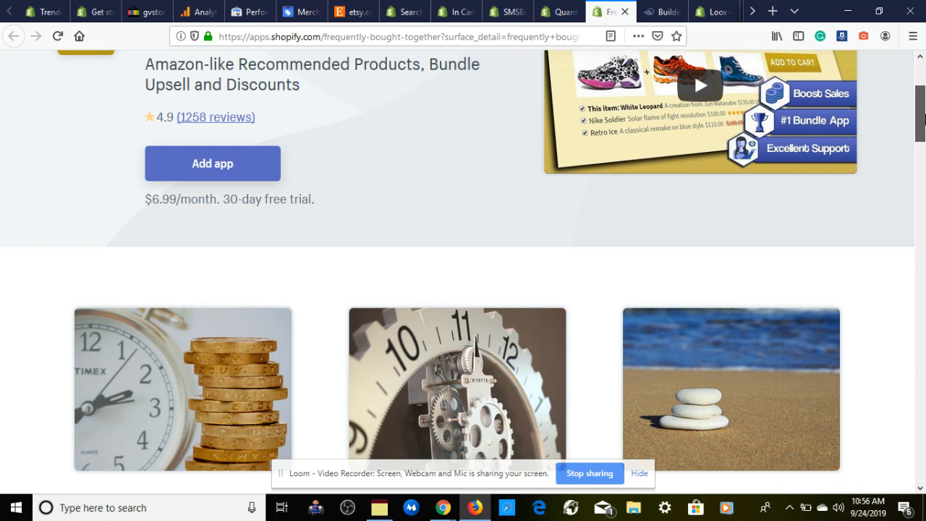
scroll(down, 3)
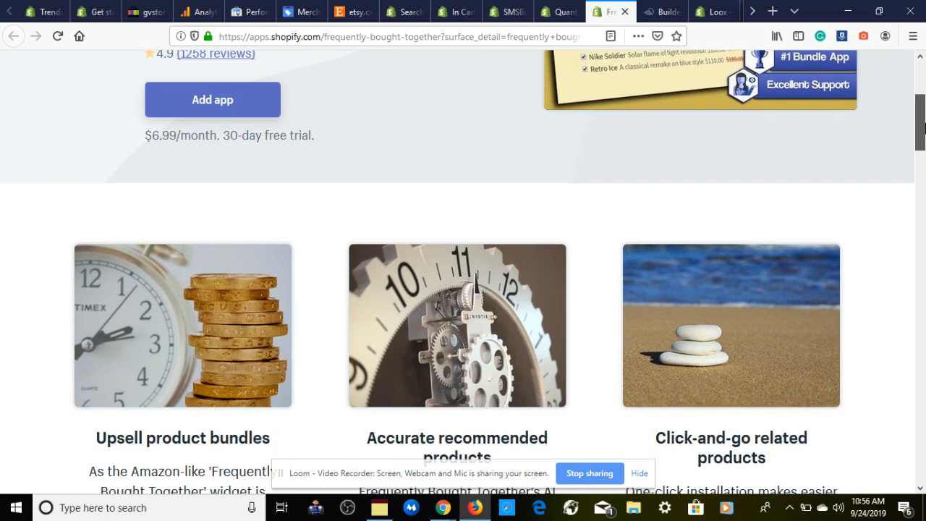
scroll(down, 3)
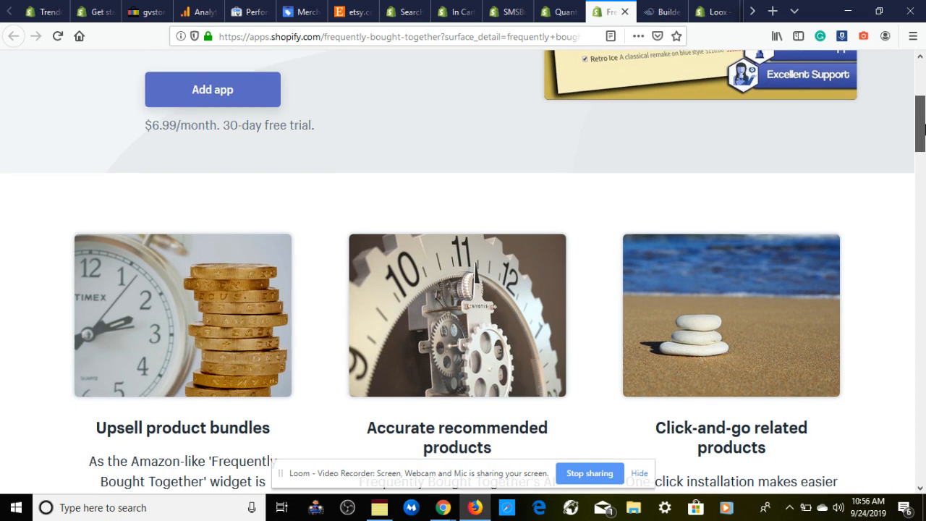
scroll(down, 3)
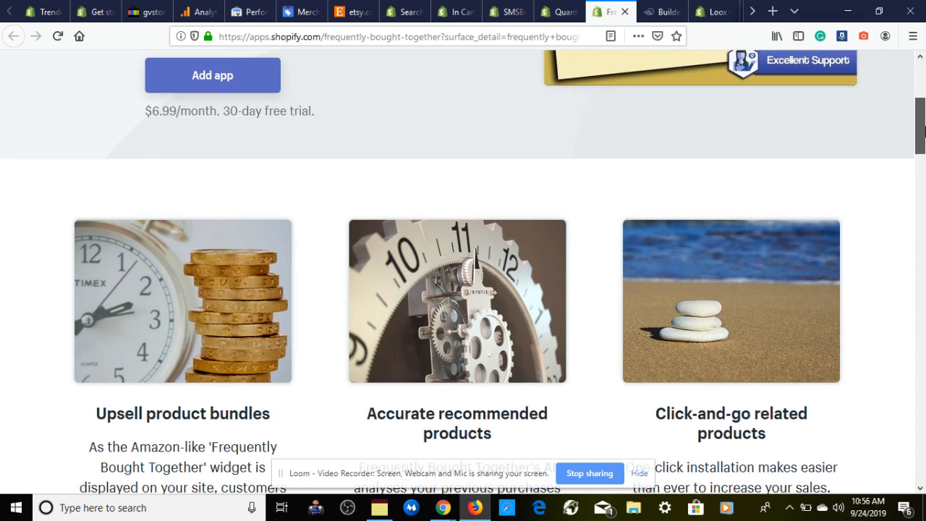
scroll(down, 3)
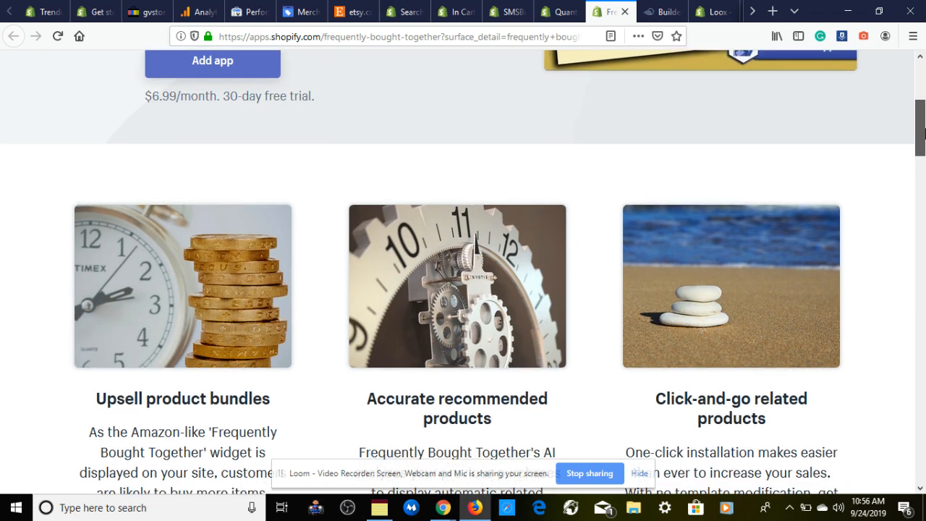
scroll(down, 3)
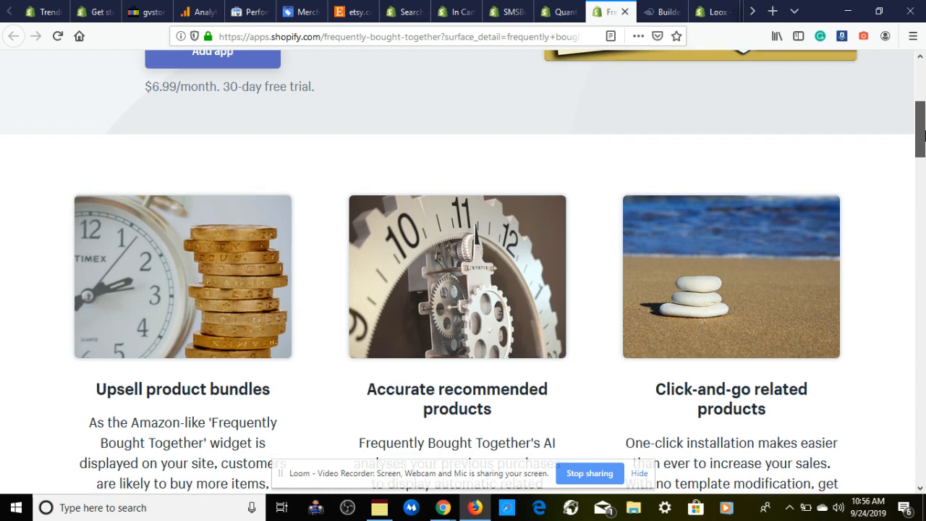
scroll(down, 3)
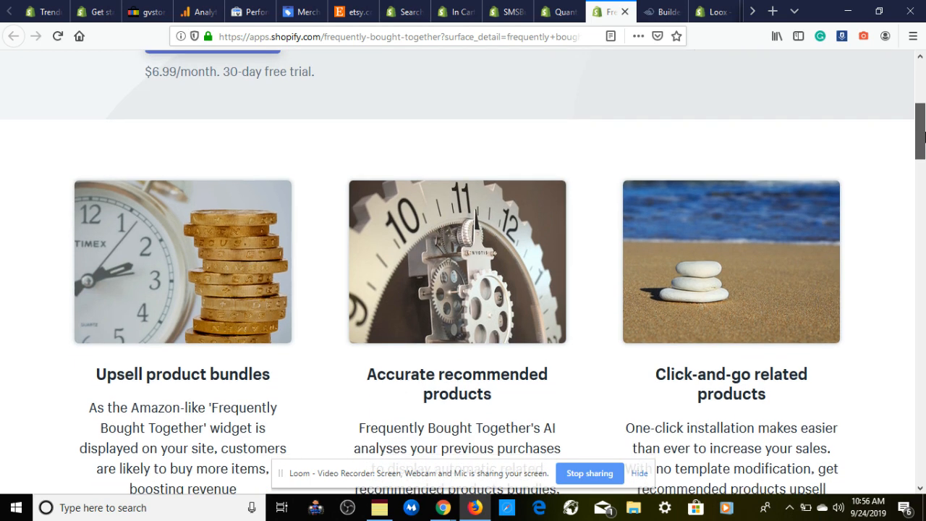
scroll(down, 3)
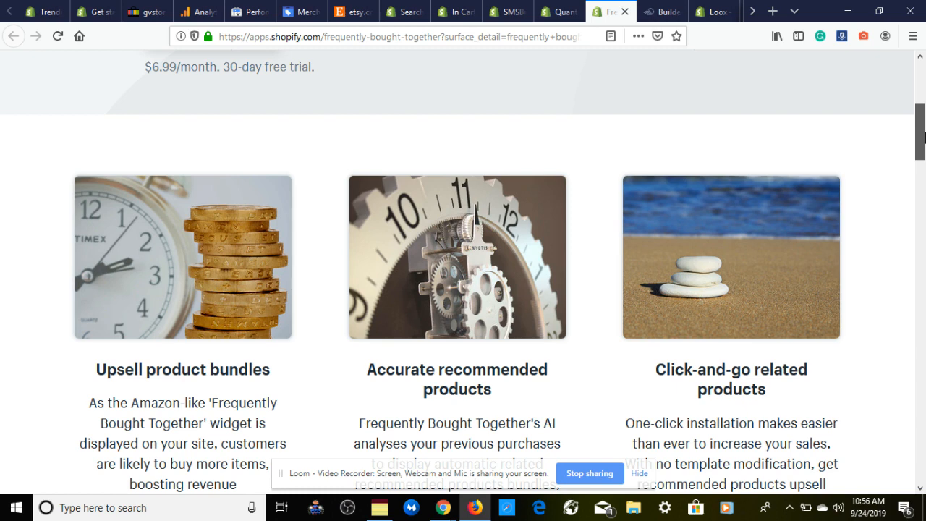
scroll(down, 3)
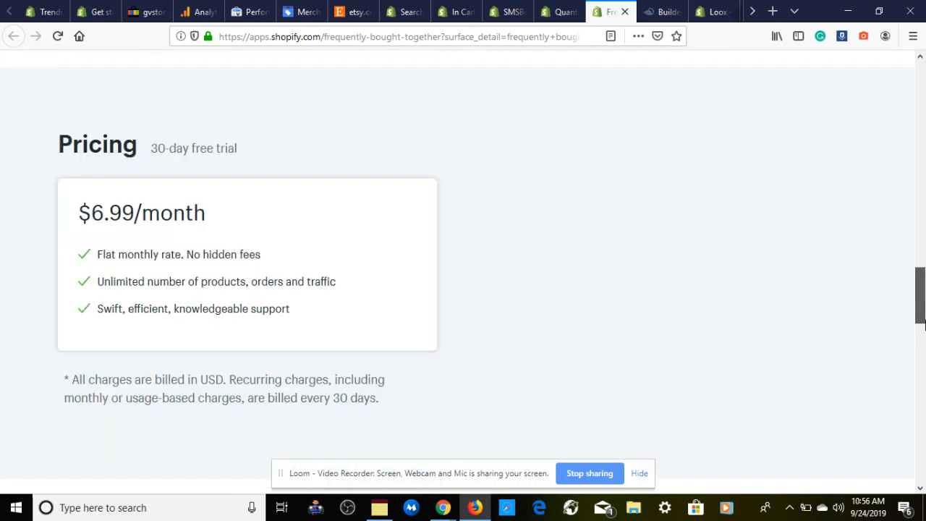
scroll(down, 3)
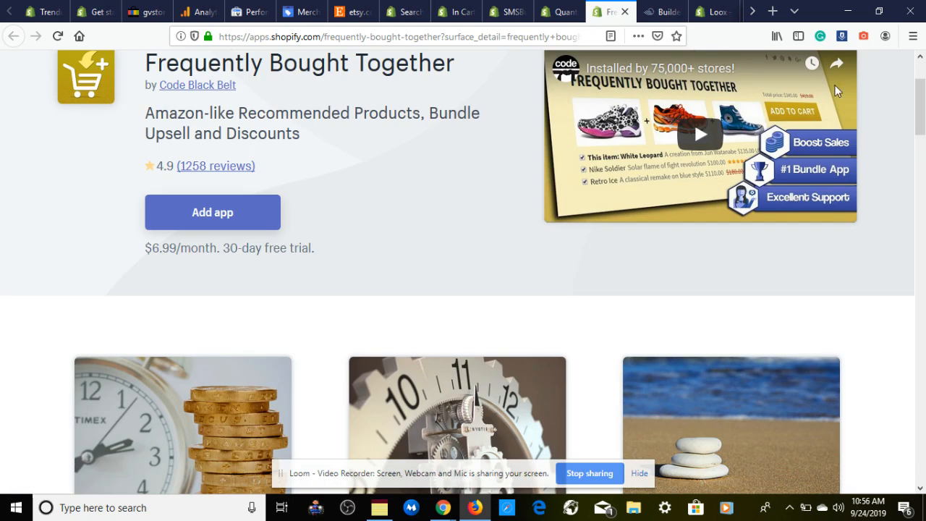
Step: Switch to the In Cart Upsell listing and read its features, About section and media gallery
click(456, 12)
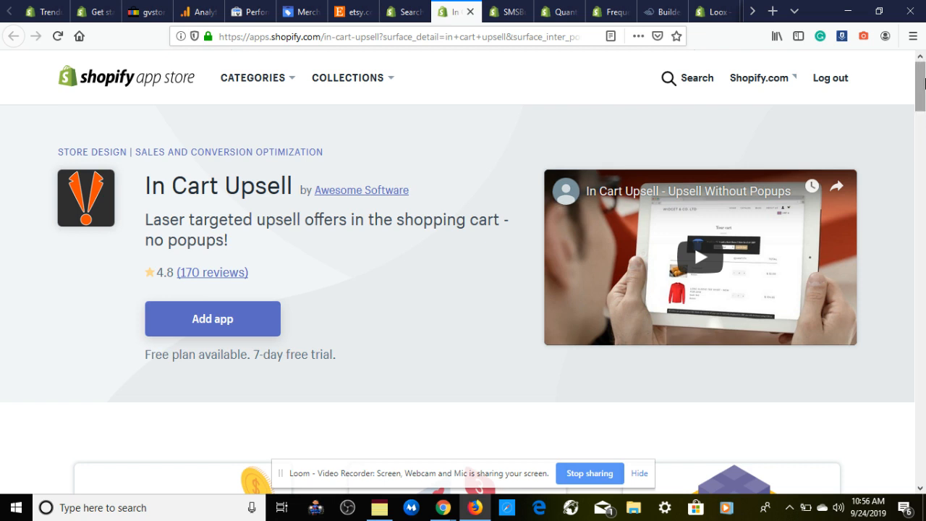
scroll(down, 3)
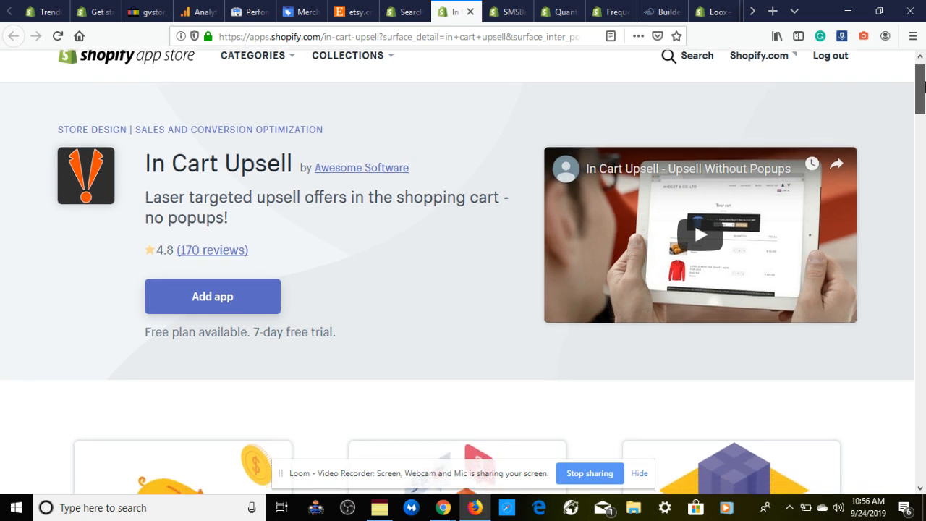
scroll(down, 3)
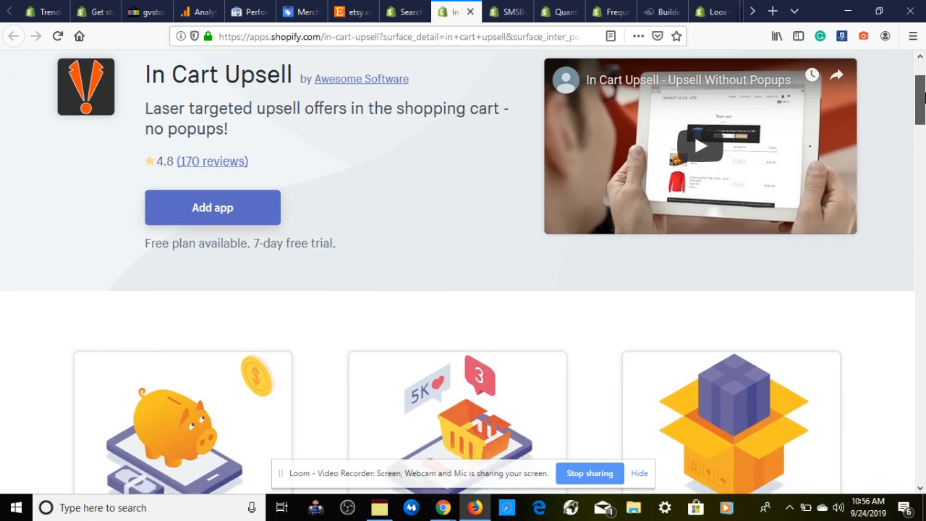
scroll(down, 3)
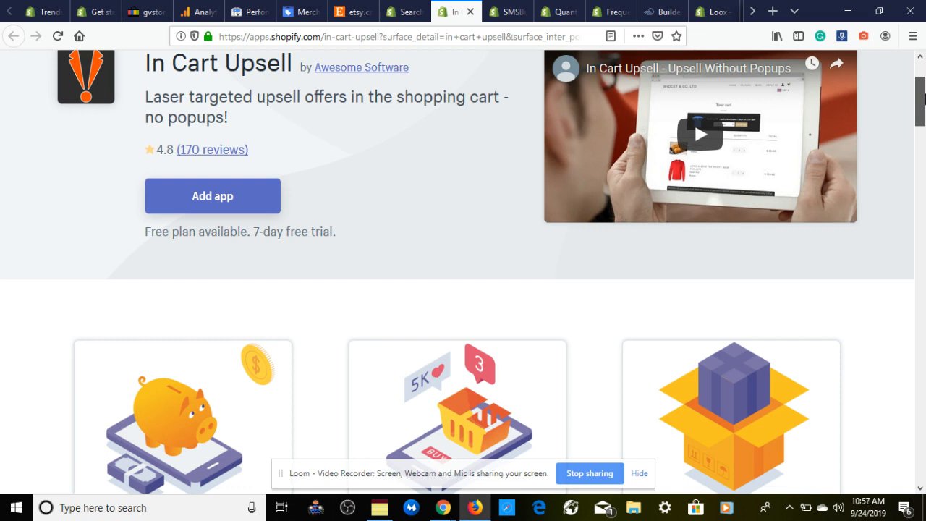
scroll(down, 3)
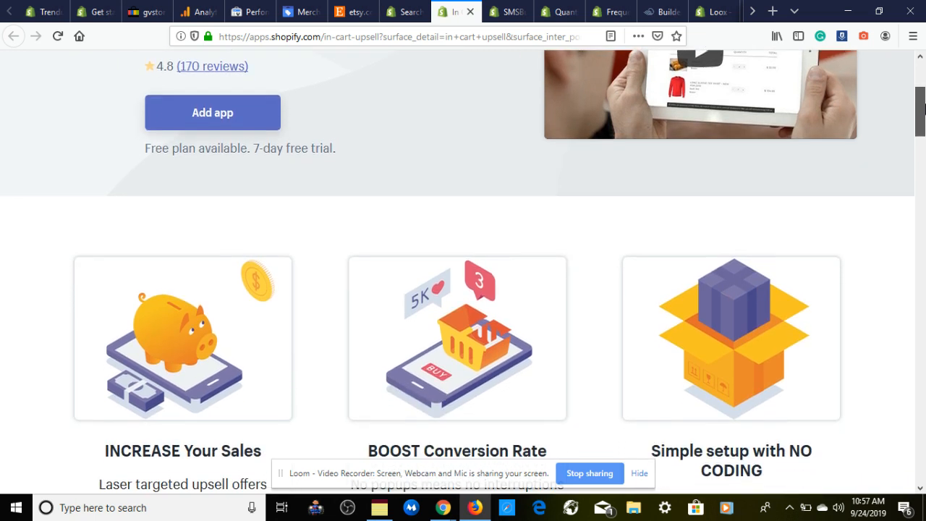
scroll(down, 3)
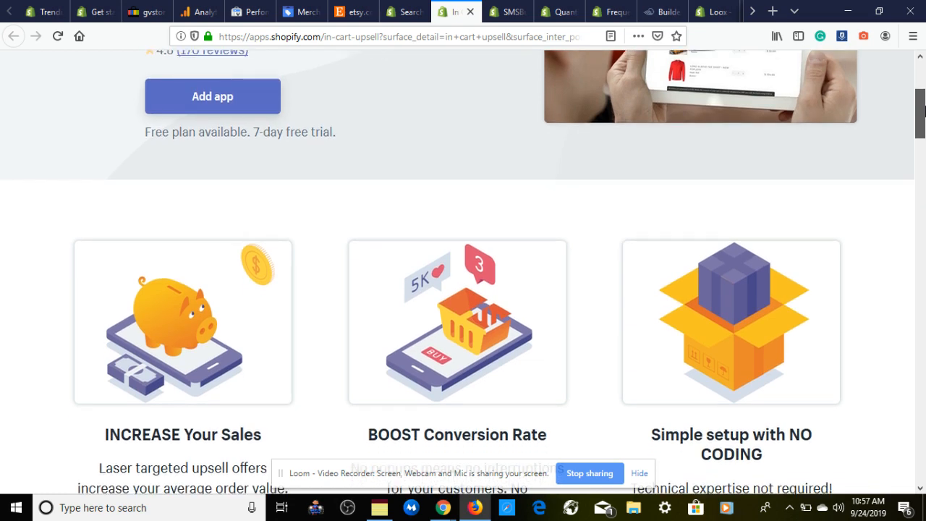
scroll(down, 3)
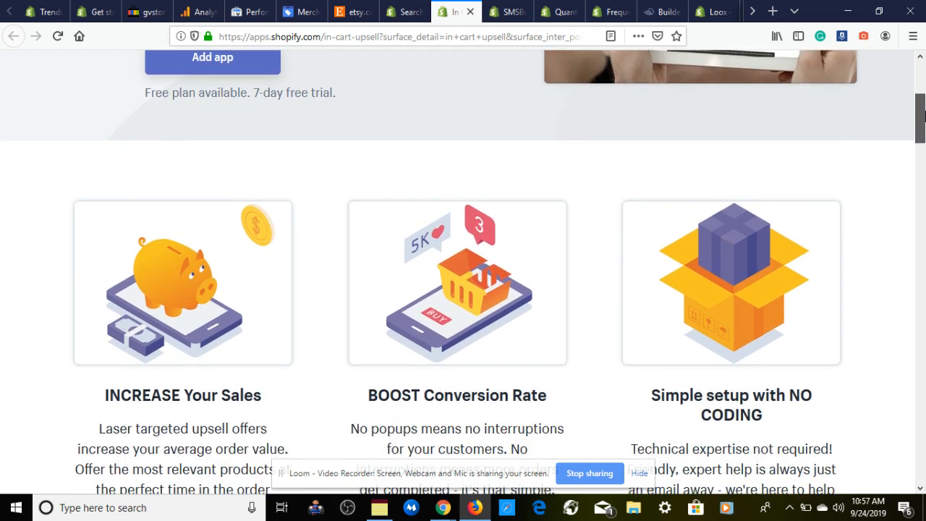
scroll(down, 3)
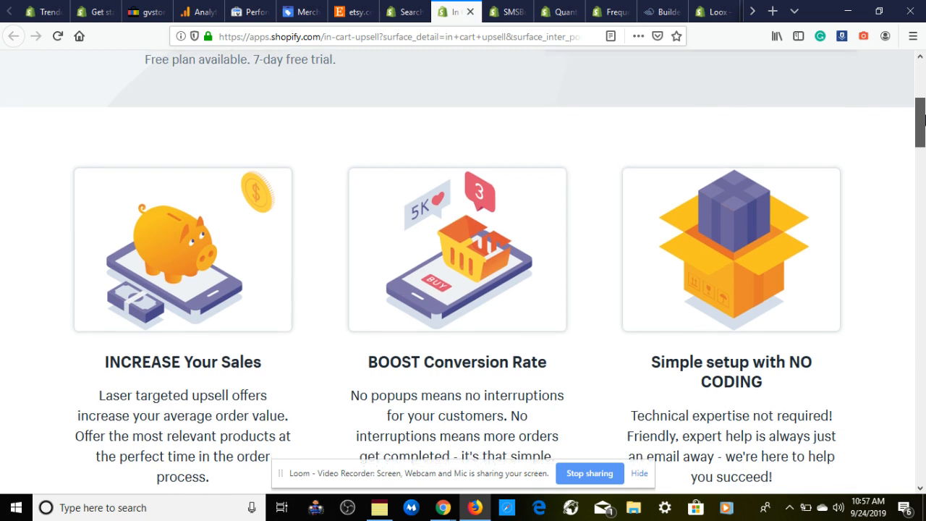
scroll(down, 3)
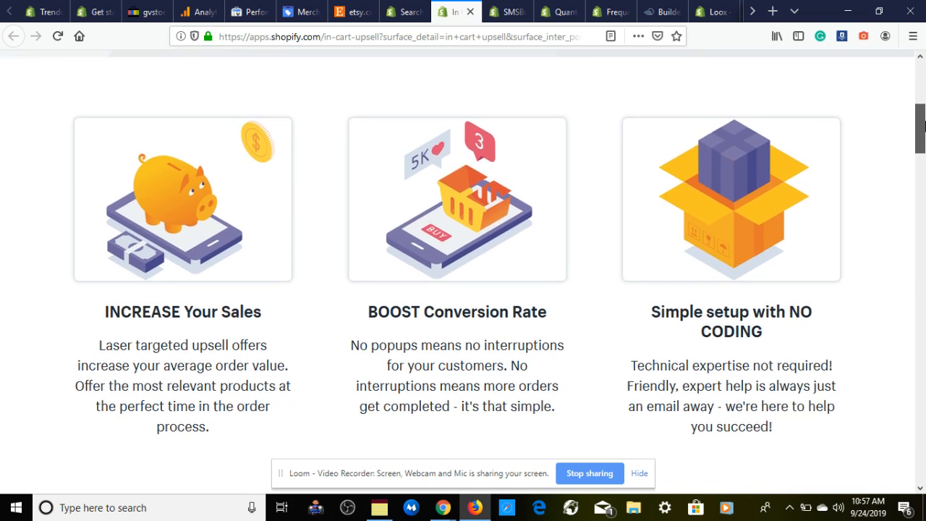
scroll(down, 3)
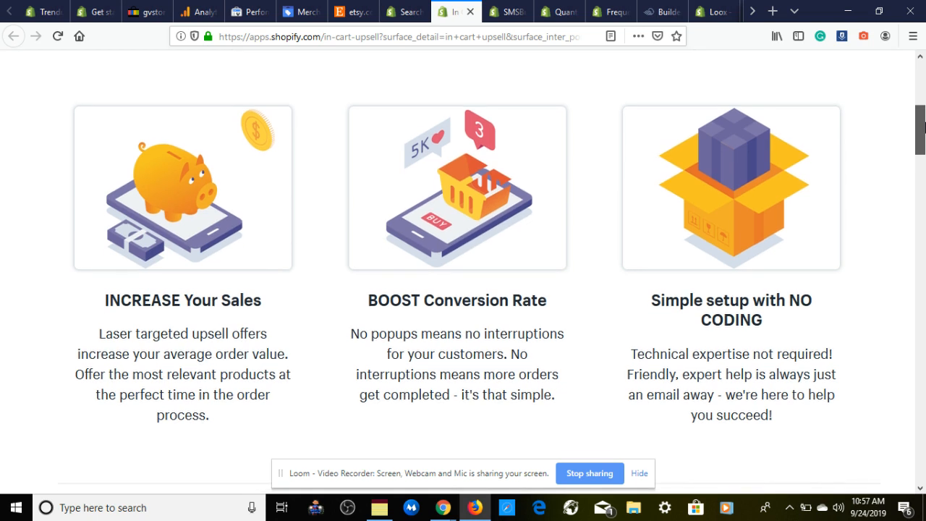
scroll(down, 3)
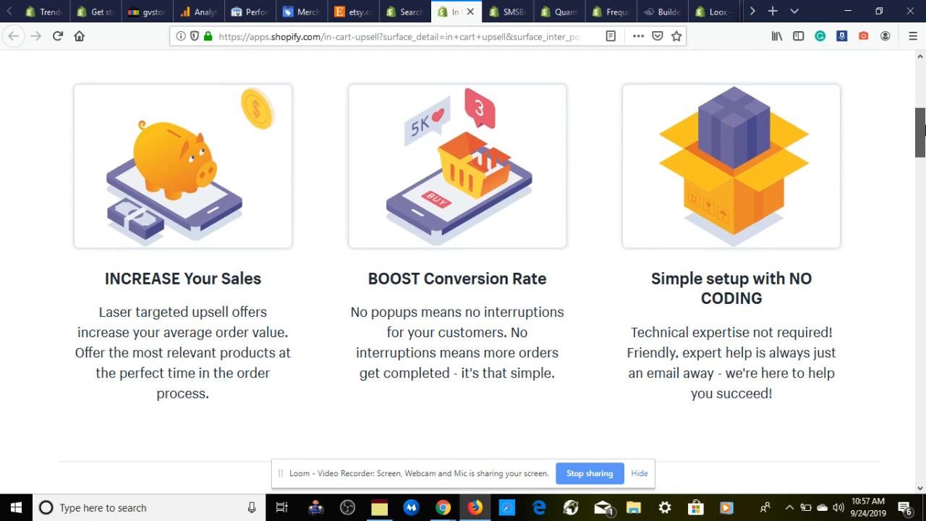
Step: Continue down past pricing to the 4.8-star customer reviews
scroll(down, 3)
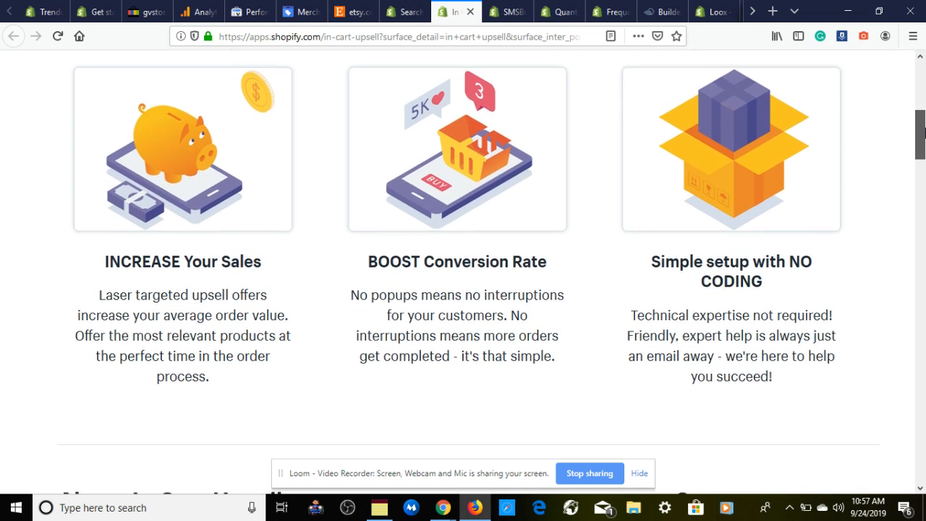
scroll(down, 3)
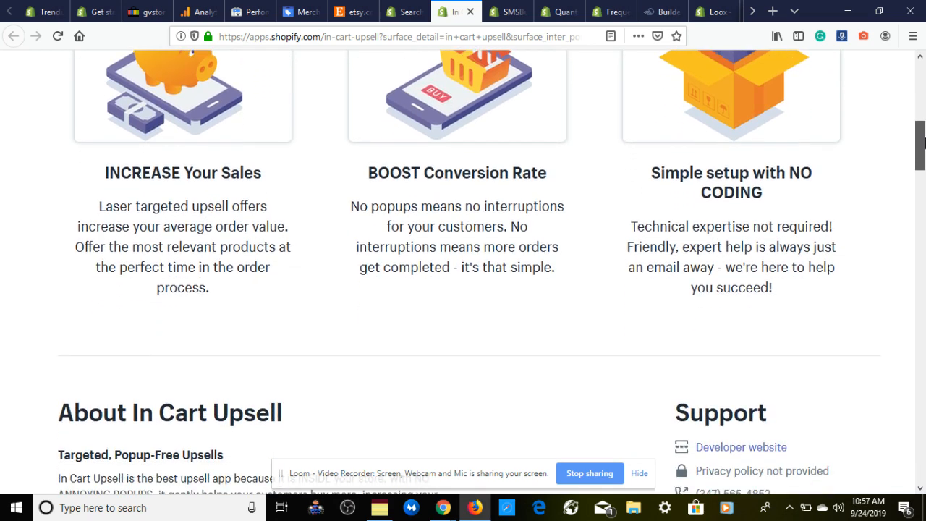
scroll(down, 3)
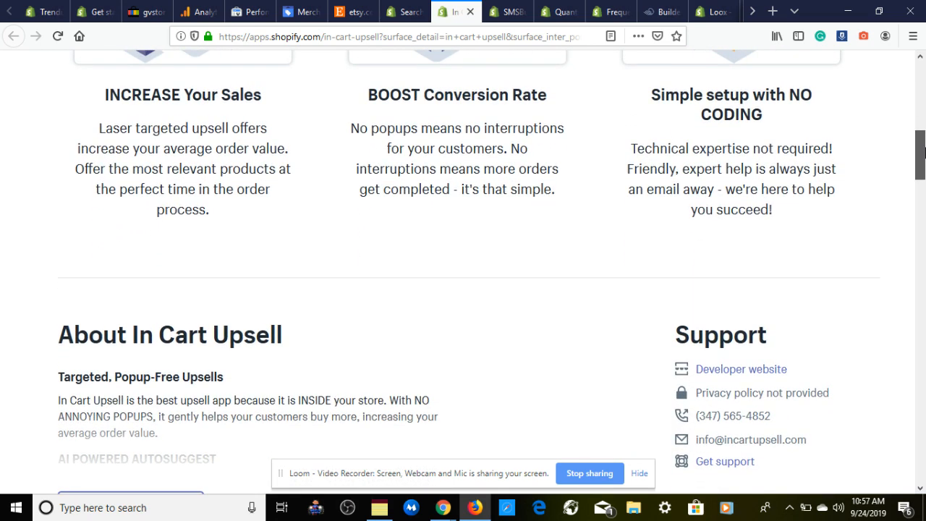
scroll(down, 3)
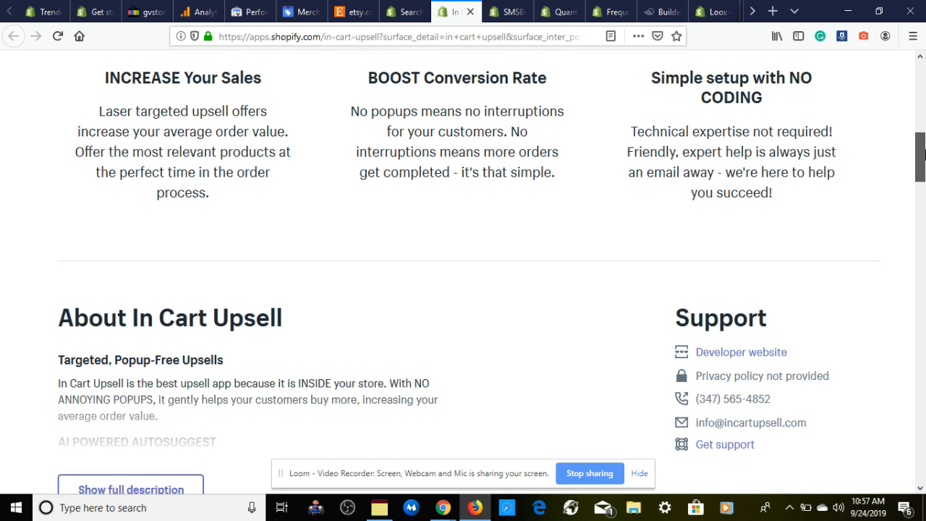
scroll(down, 3)
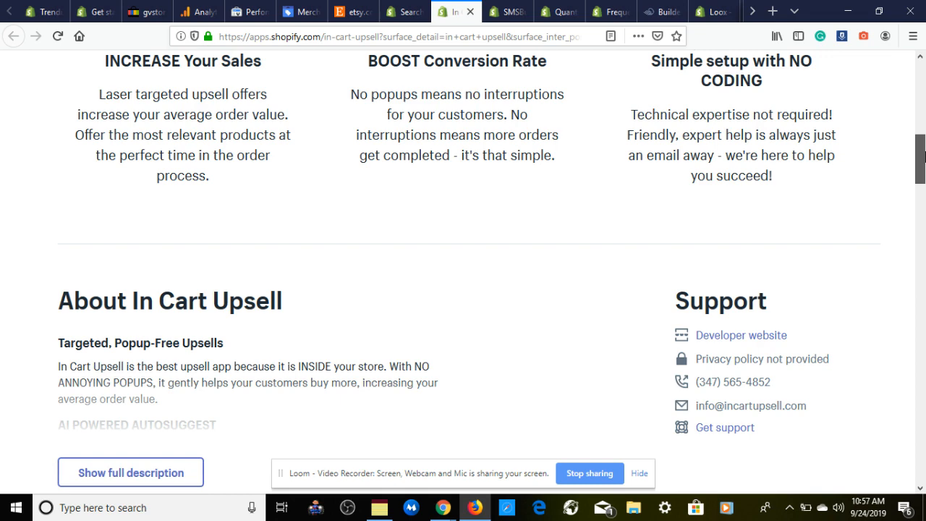
scroll(down, 3)
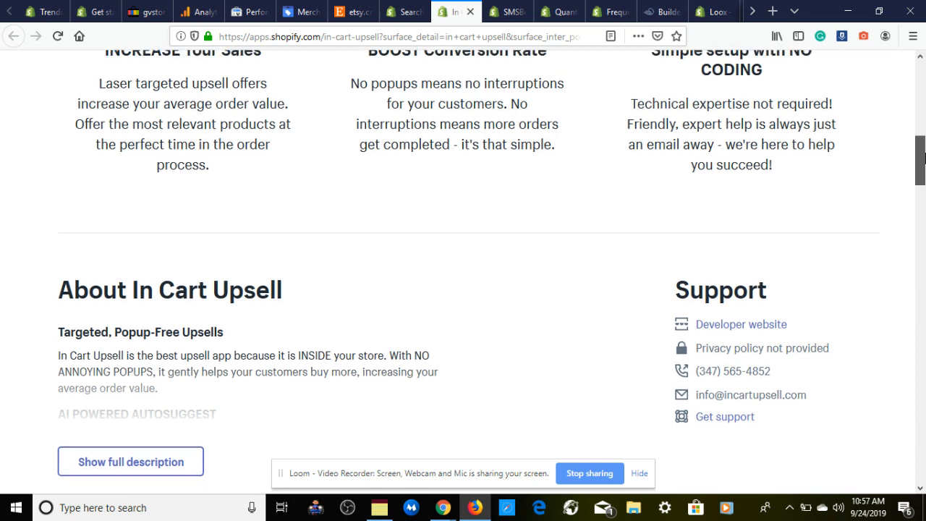
scroll(down, 3)
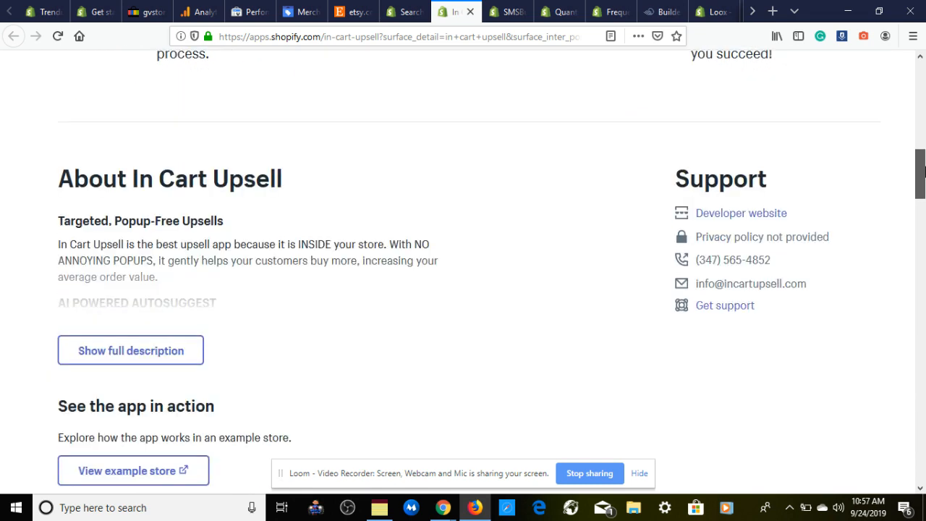
scroll(down, 3)
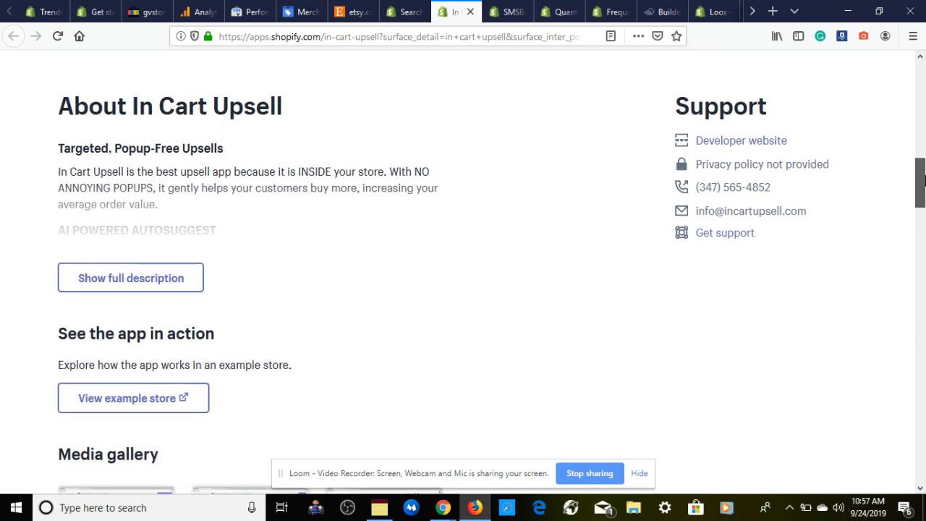
scroll(down, 3)
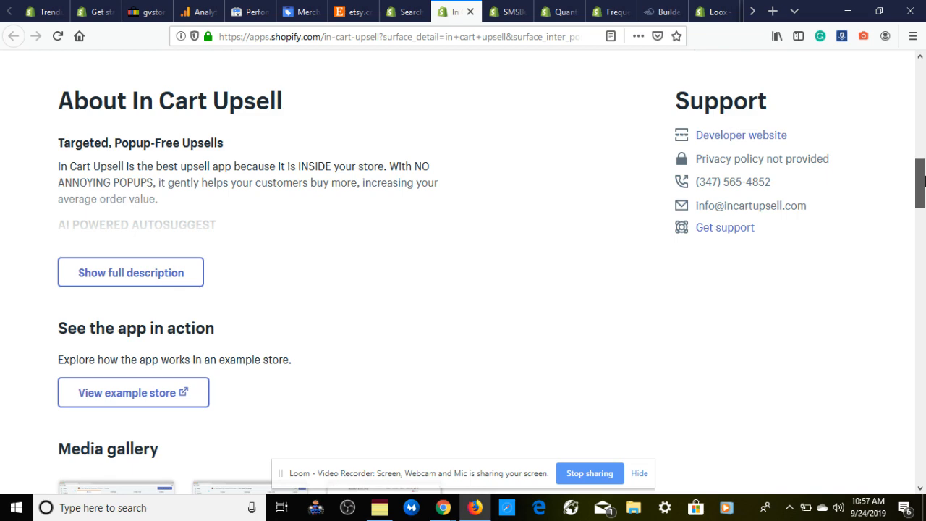
scroll(down, 3)
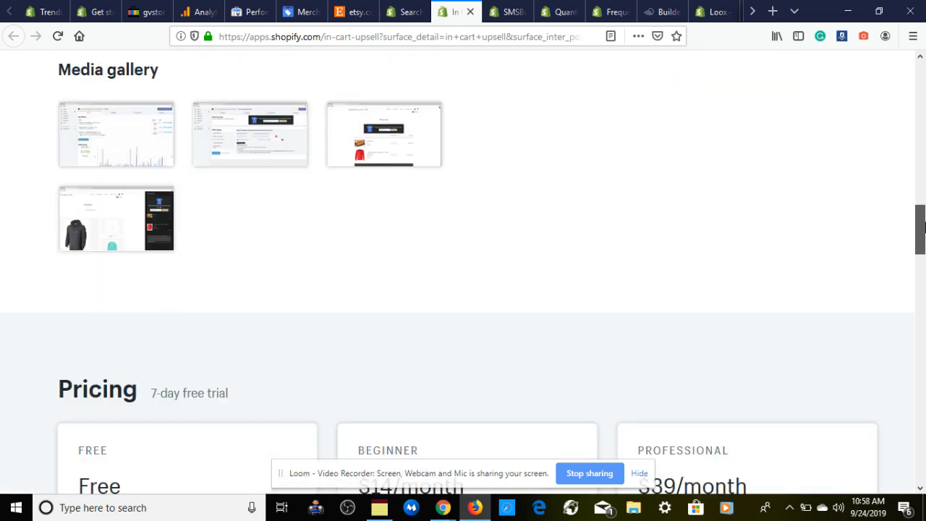
scroll(down, 3)
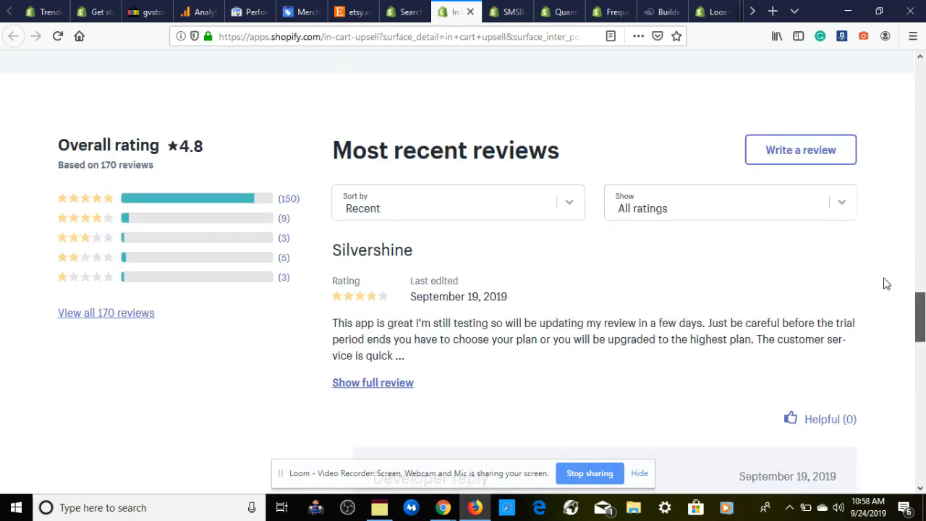
Step: Scroll back up the In Cart Upsell page toward the header search
scroll(up, 3)
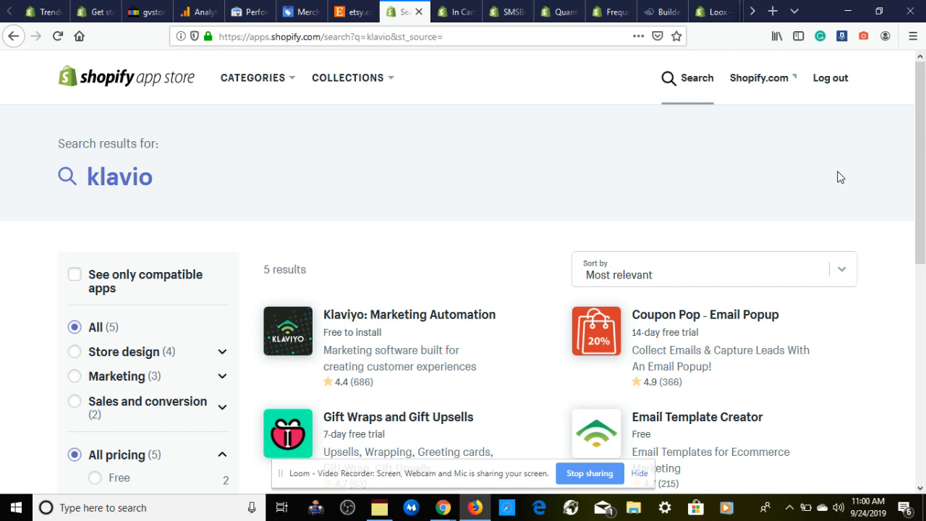
mouse_move(782, 210)
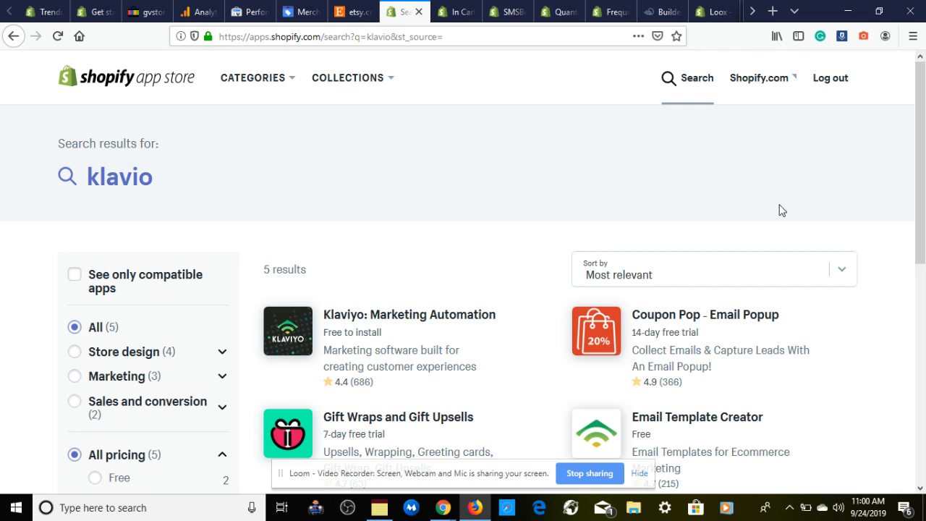